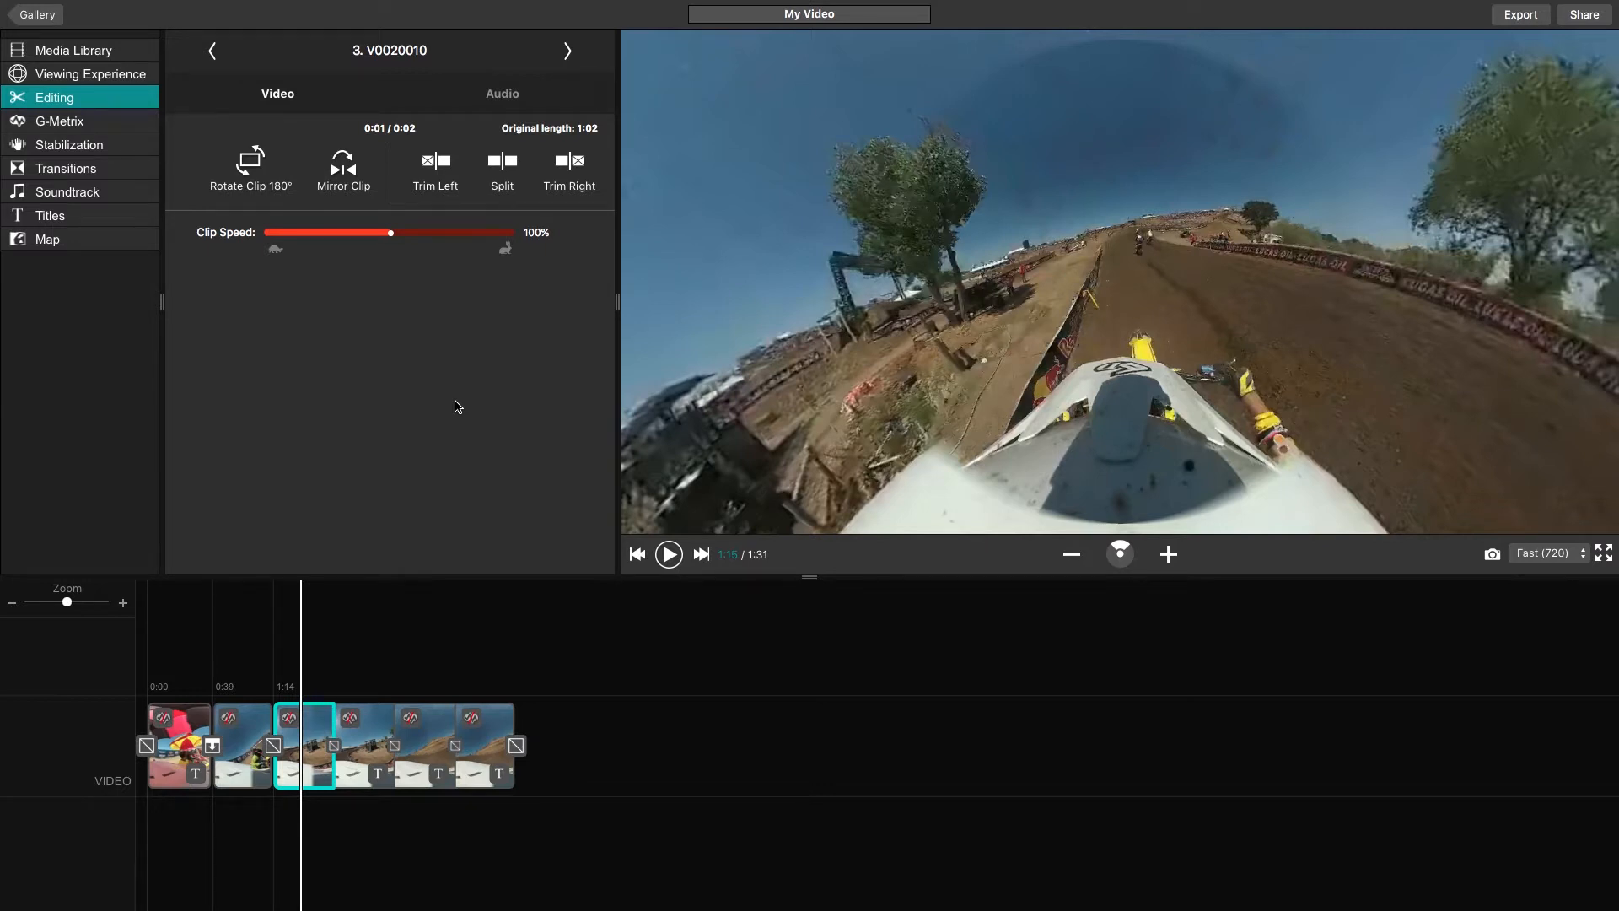
# Bring up the Viewing Experience options from the left sidebar.
pyautogui.click(80, 73)
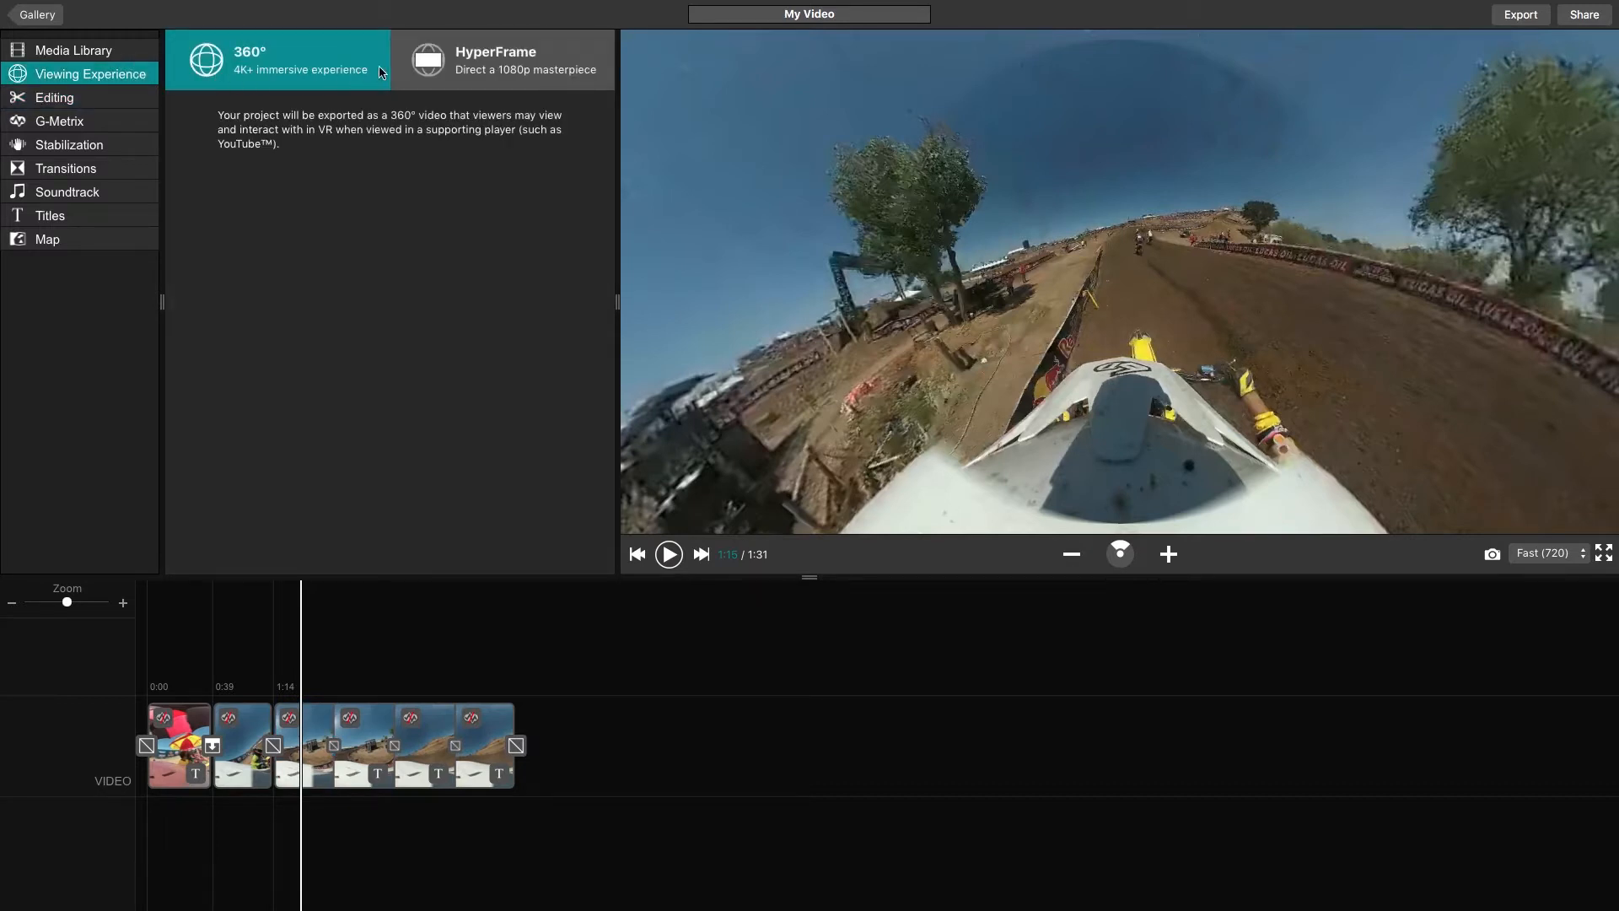
# Choose the HyperFrame tile so the project gains Pan/Tilt/Zoom controls and a Camera Angle track.
pyautogui.click(503, 59)
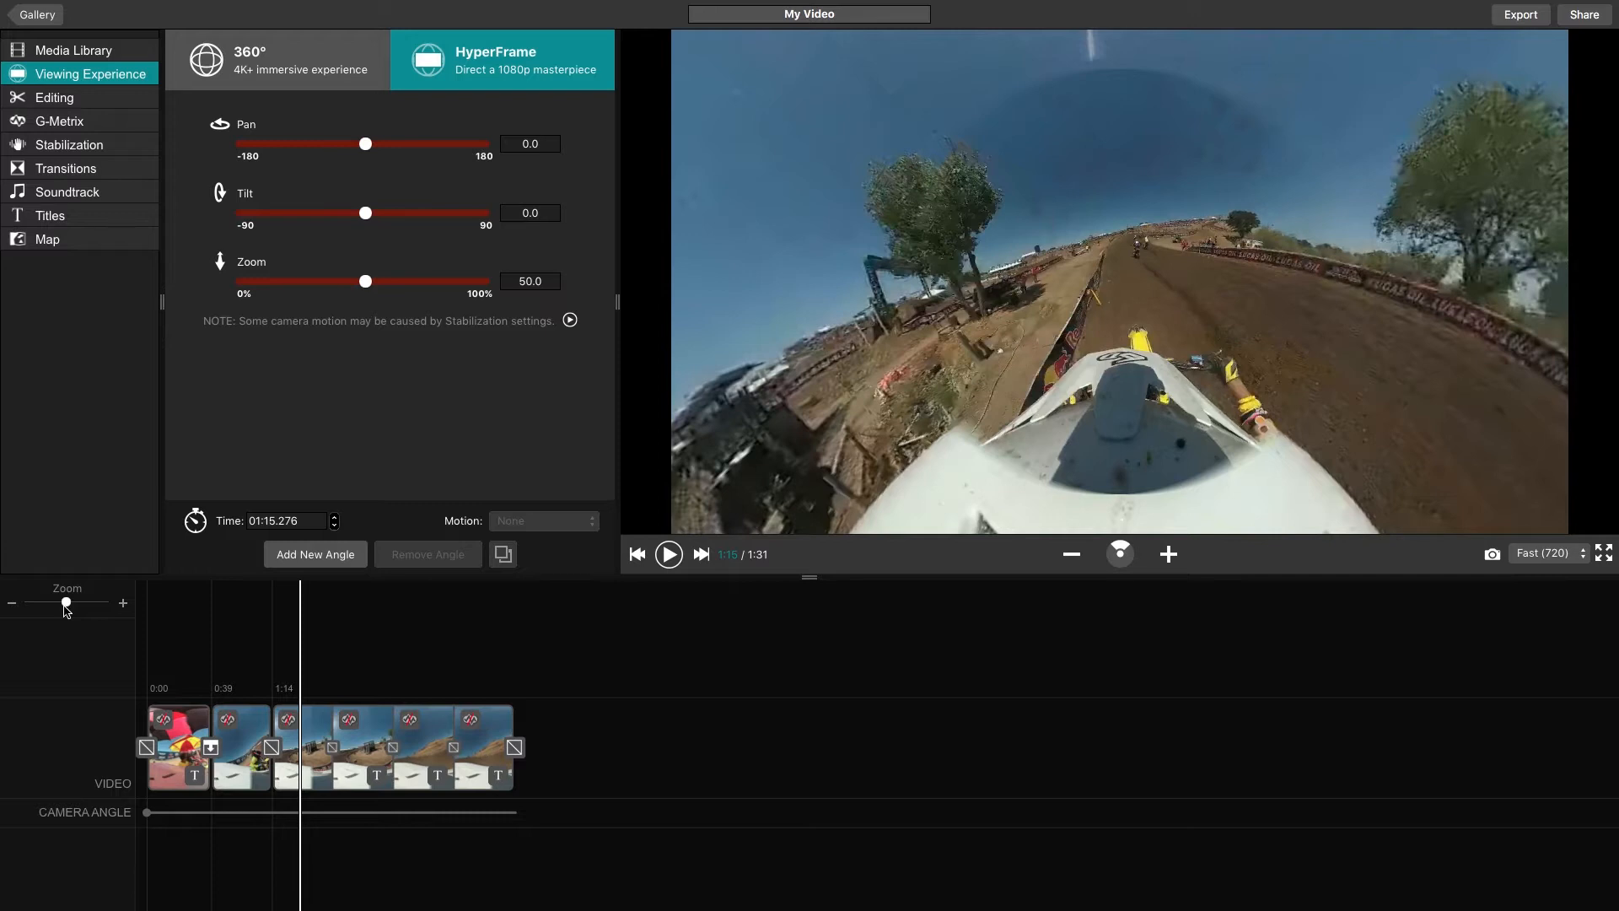
pyautogui.moveTo(121, 634)
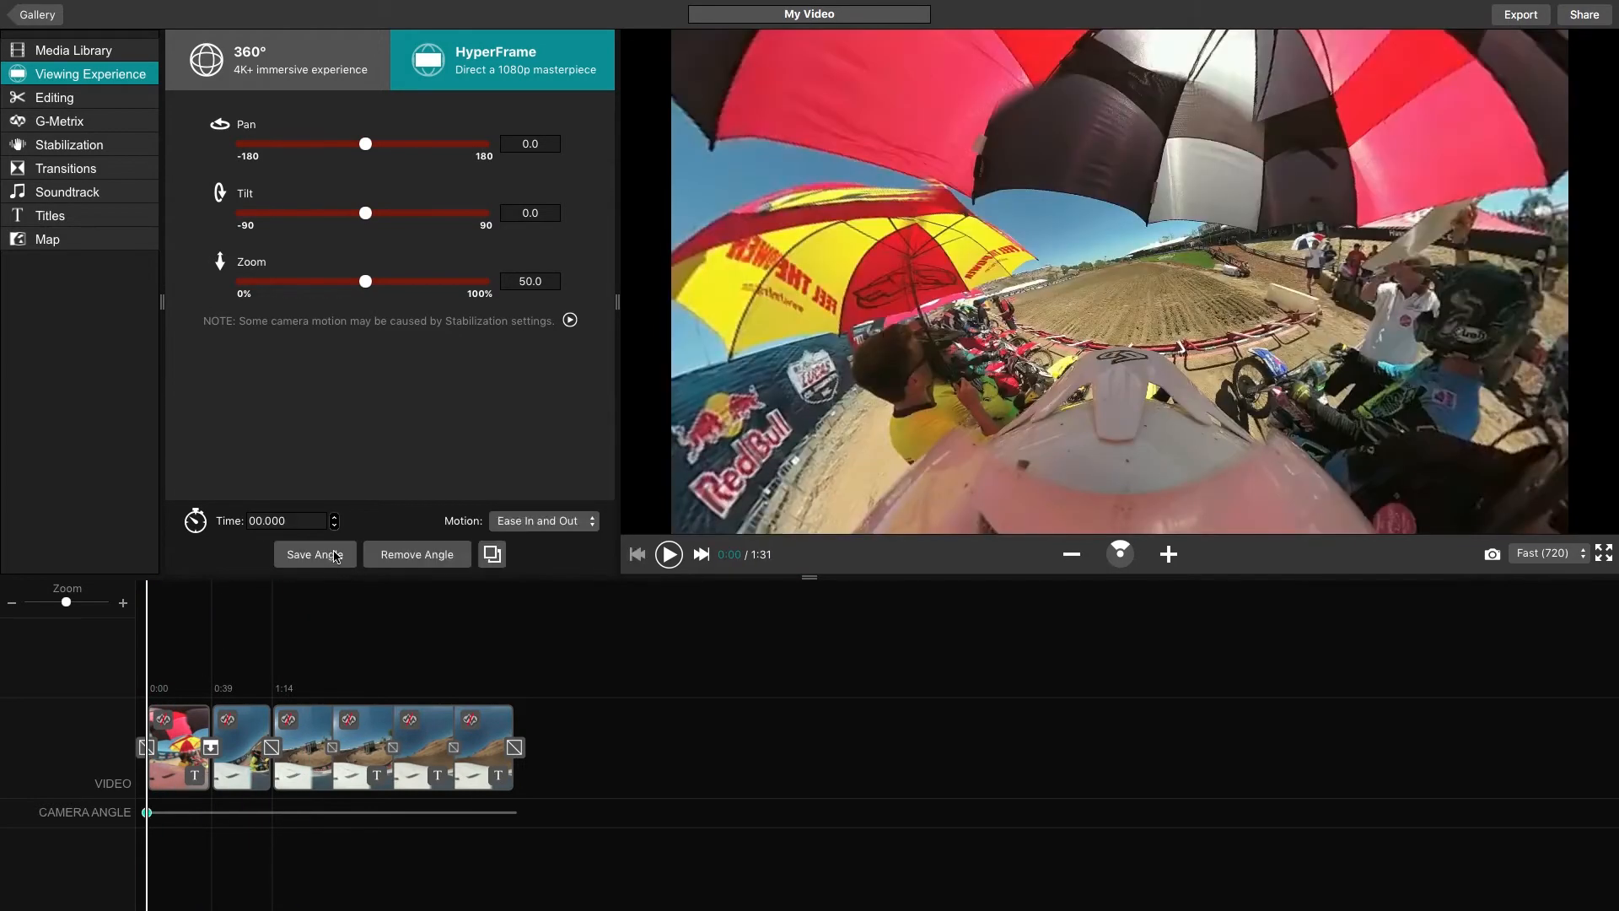
pyautogui.moveTo(315, 553)
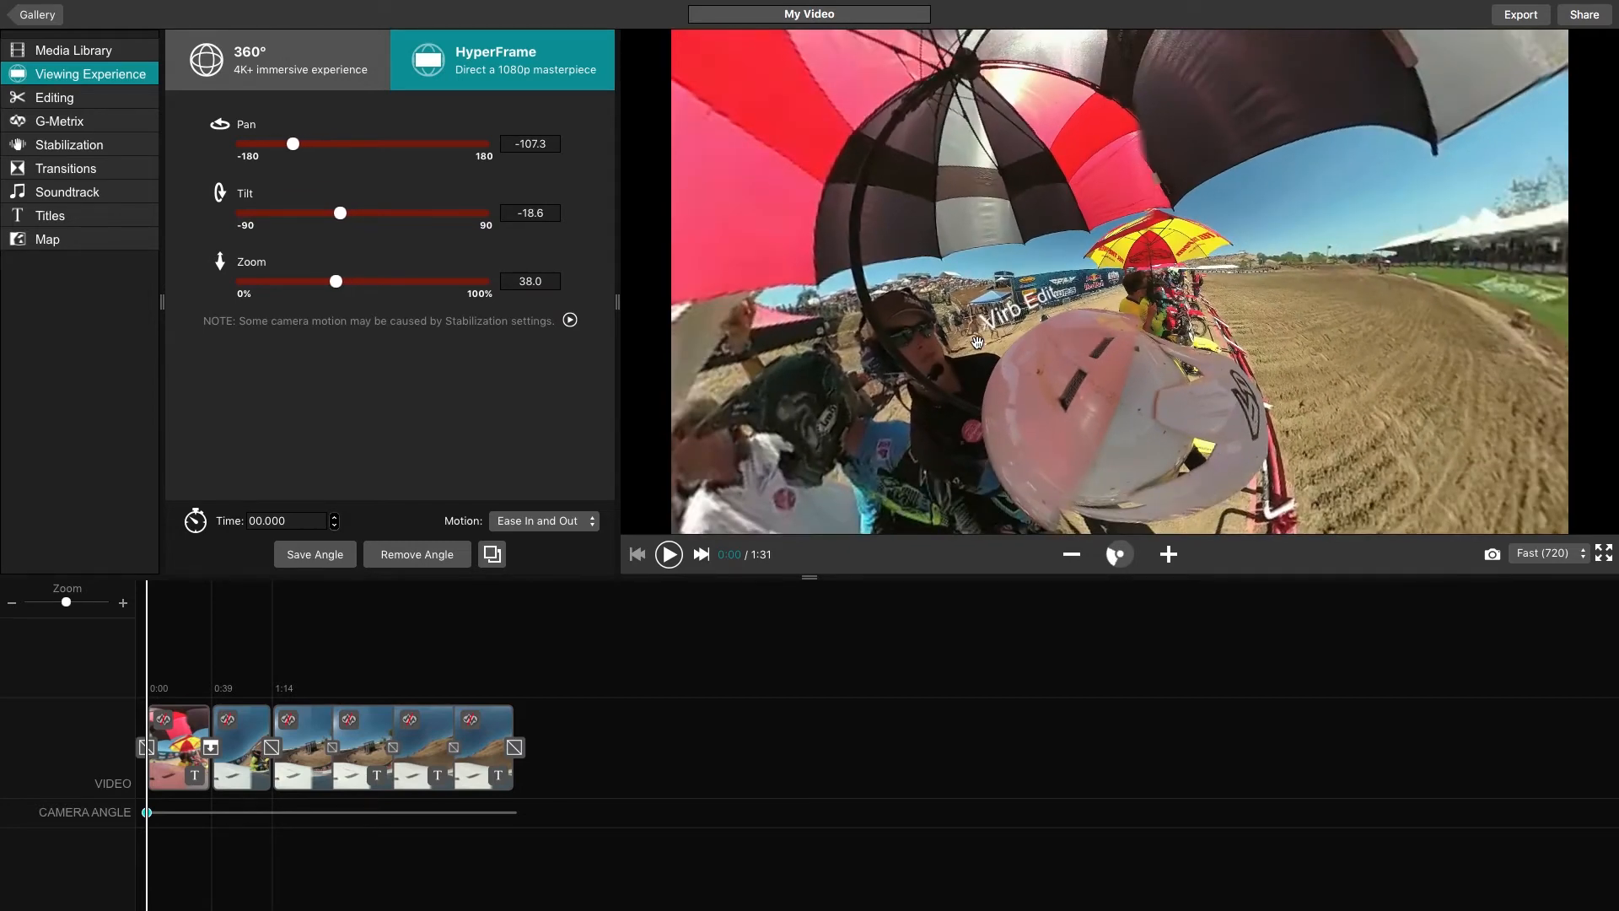
# Set the 0:00 angle to pan -157, tilt -15, zoom 76.7 on the umbrellas and crowd, and save it.
pyautogui.moveTo(293, 143); pyautogui.dragTo(290, 143)
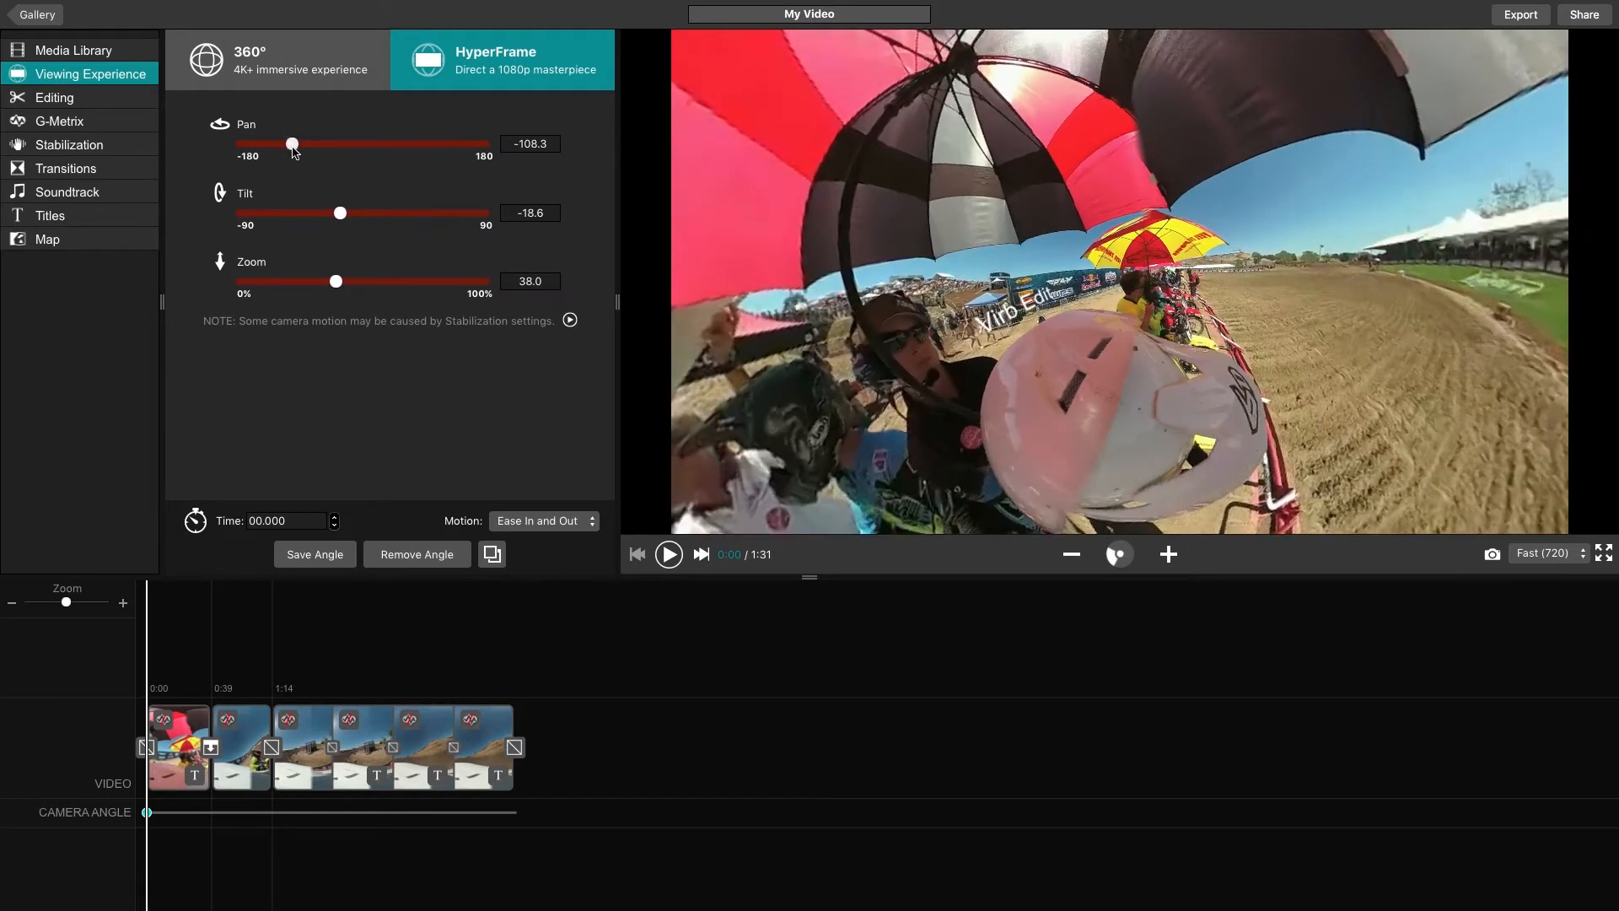
pyautogui.moveTo(290, 143); pyautogui.dragTo(260, 144)
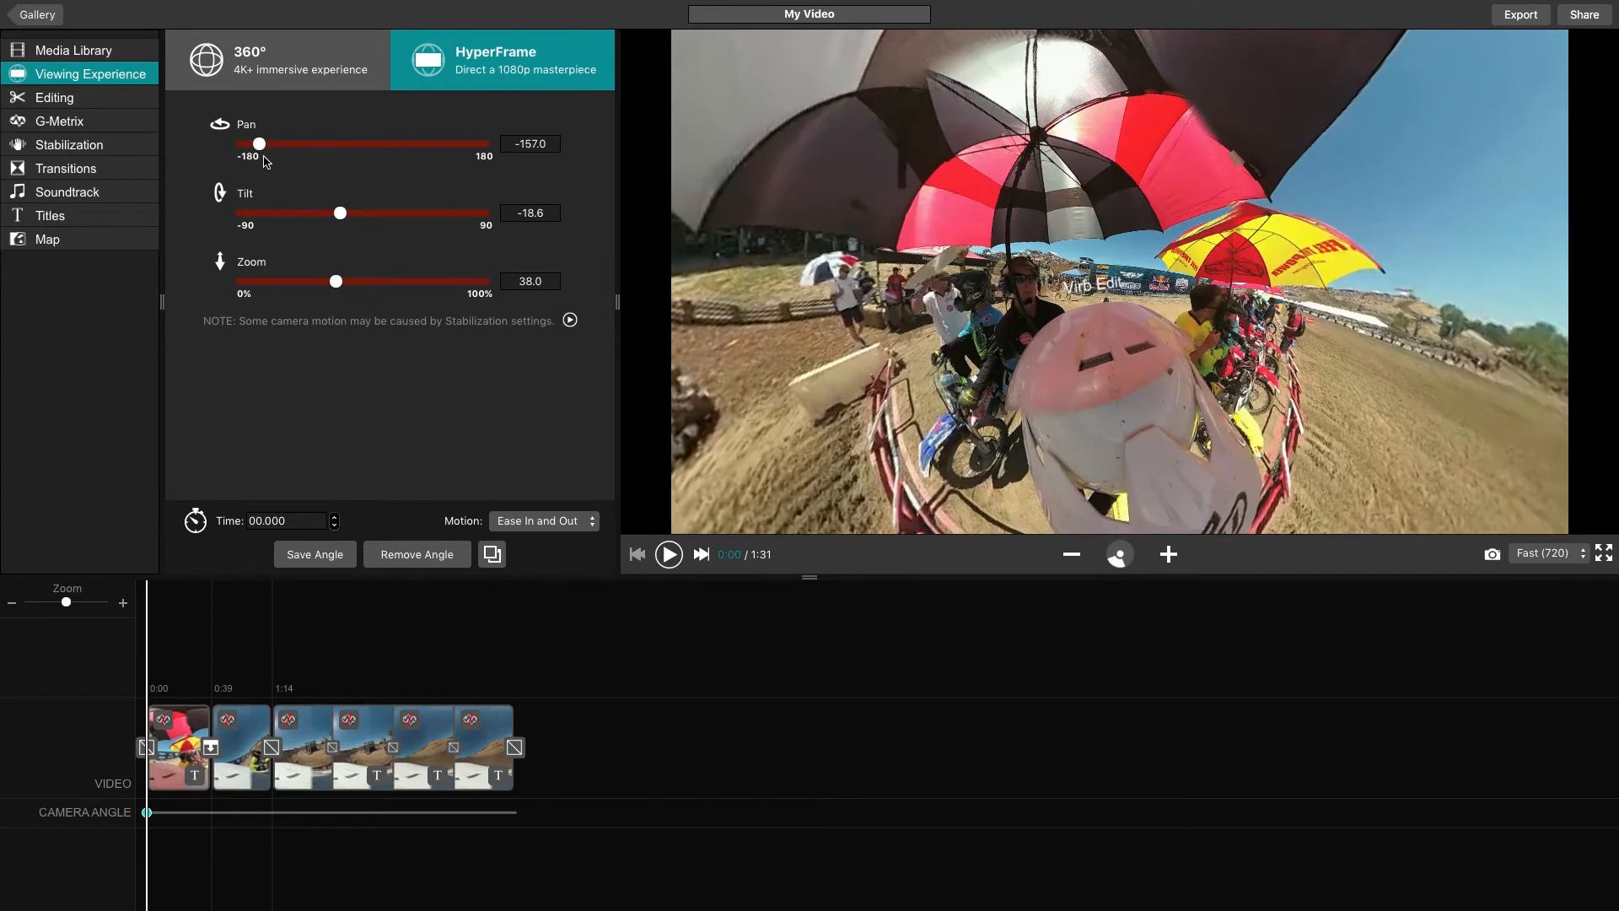
pyautogui.moveTo(339, 212); pyautogui.dragTo(334, 213)
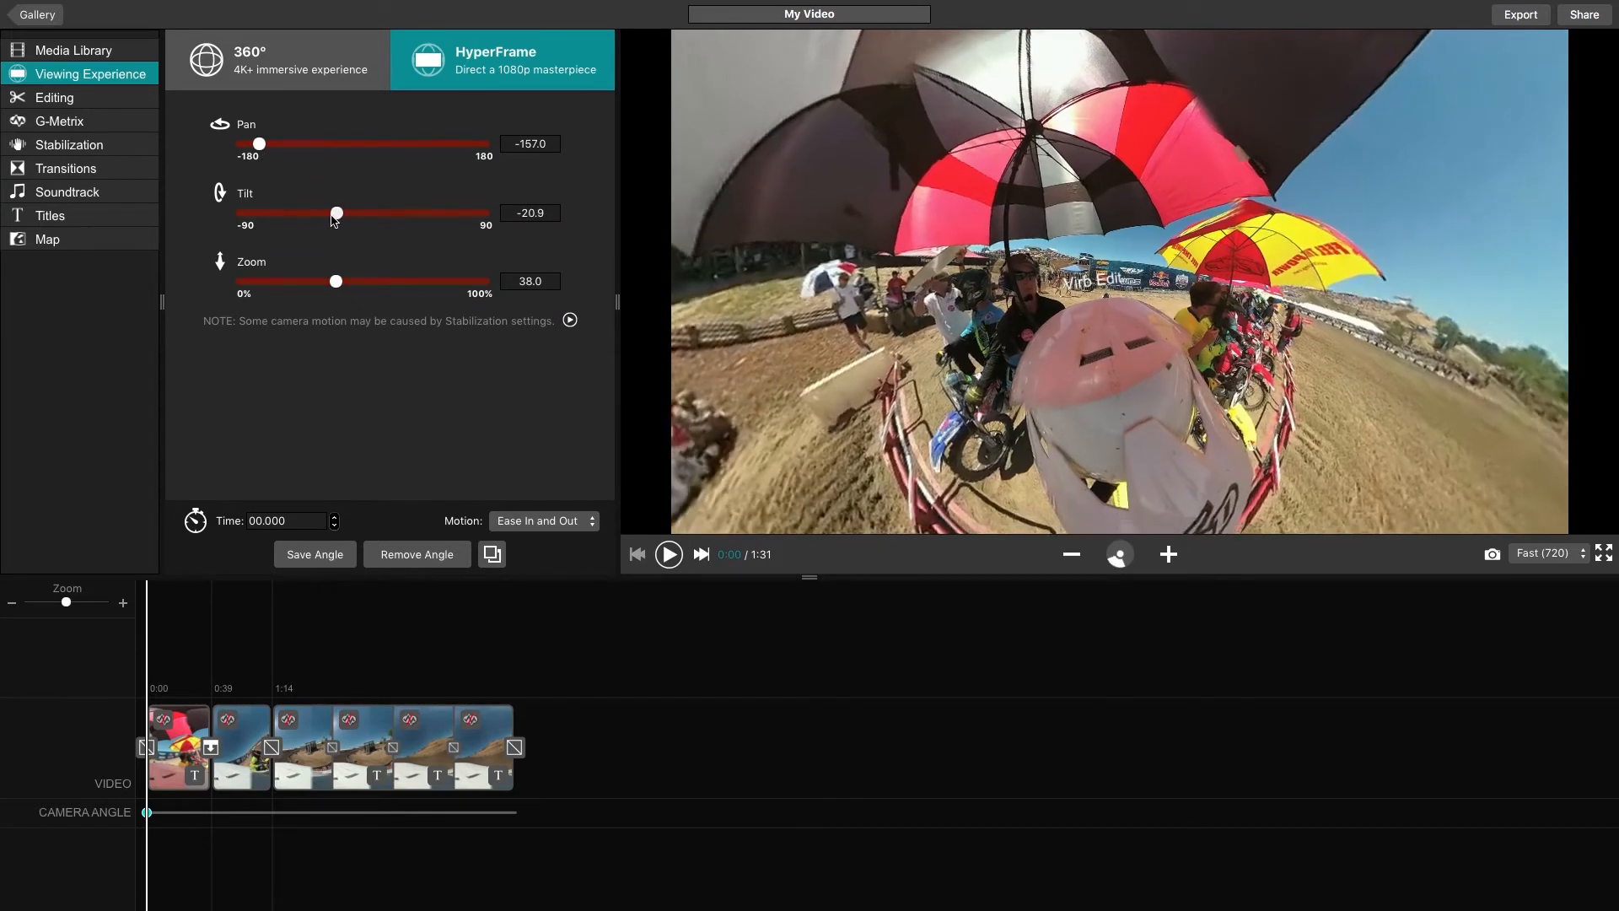
pyautogui.moveTo(336, 212); pyautogui.dragTo(344, 213)
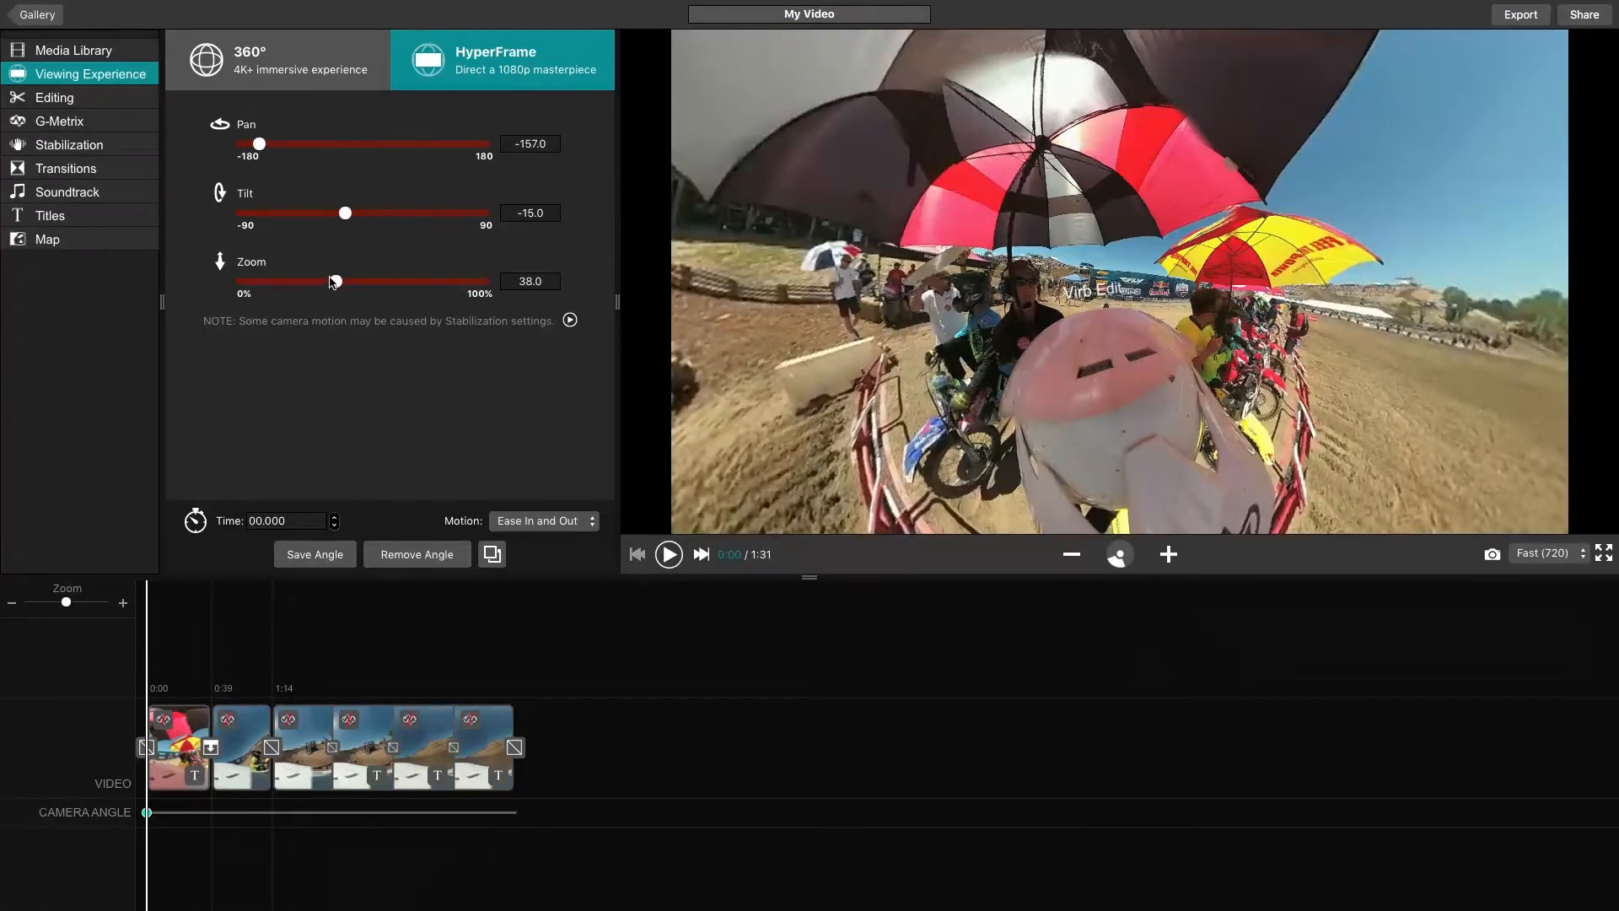
pyautogui.moveTo(330, 282); pyautogui.dragTo(430, 282)
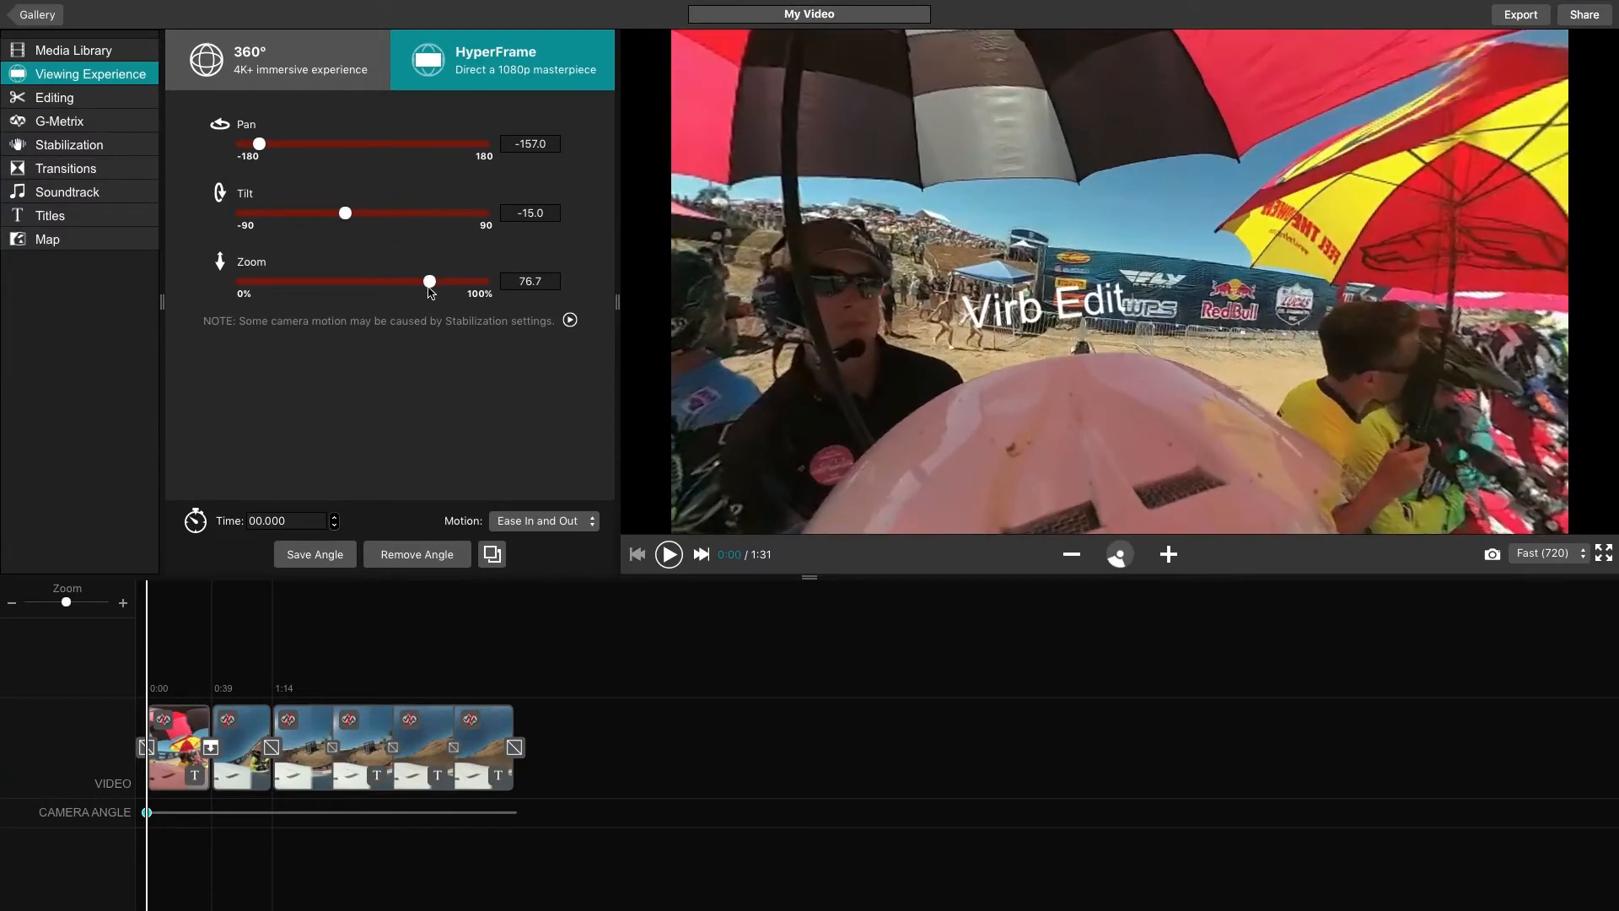
pyautogui.moveTo(406, 320)
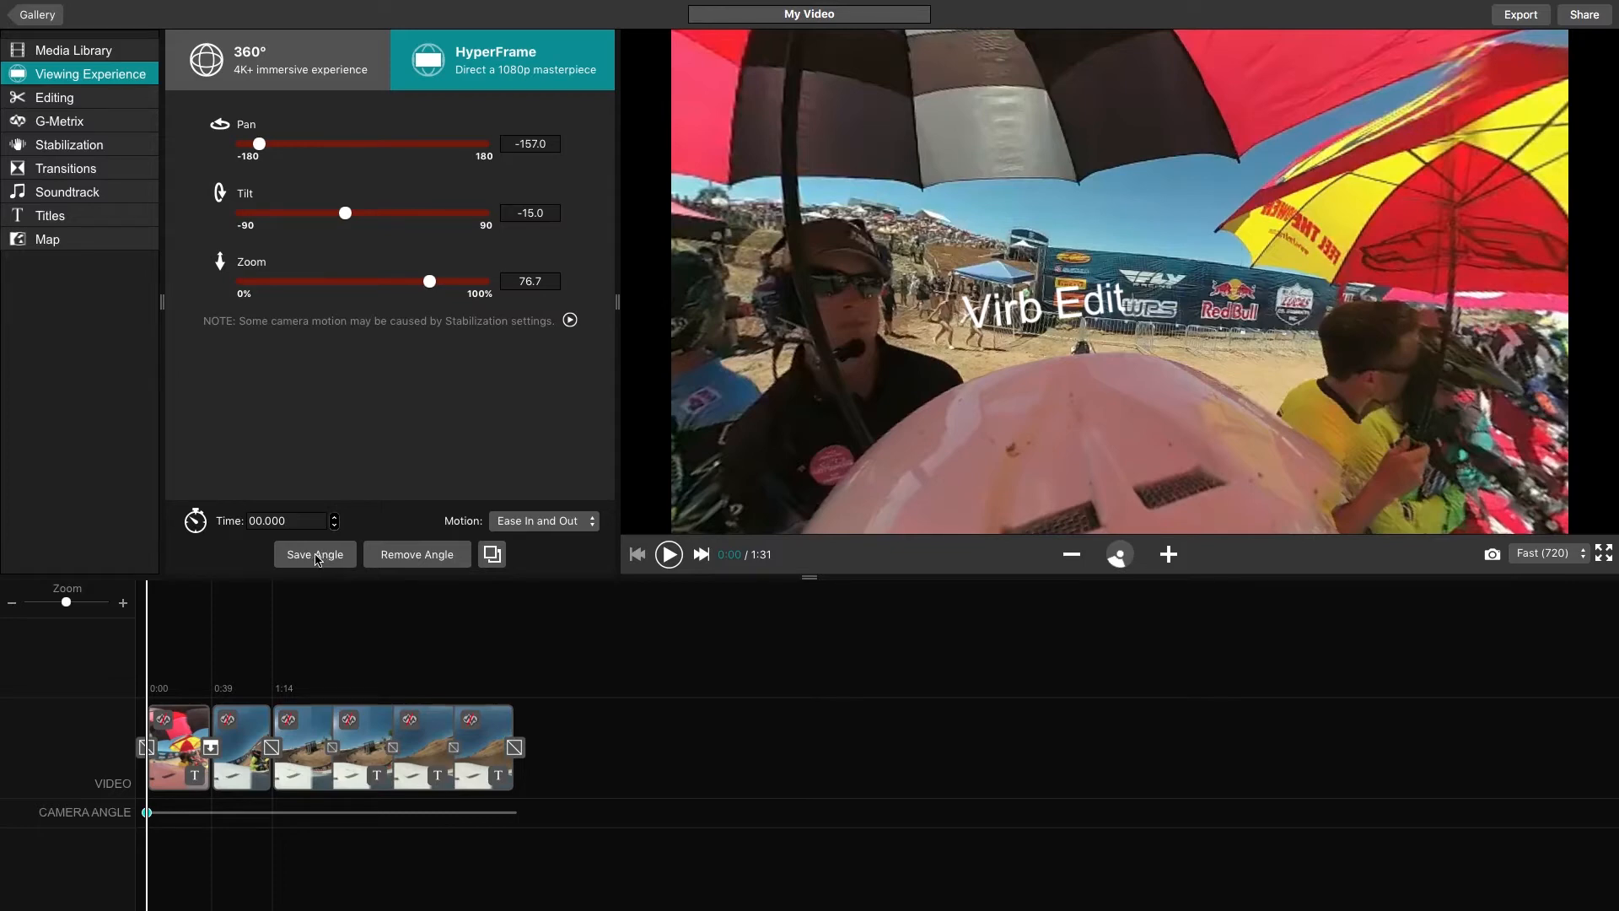
pyautogui.click(243, 641)
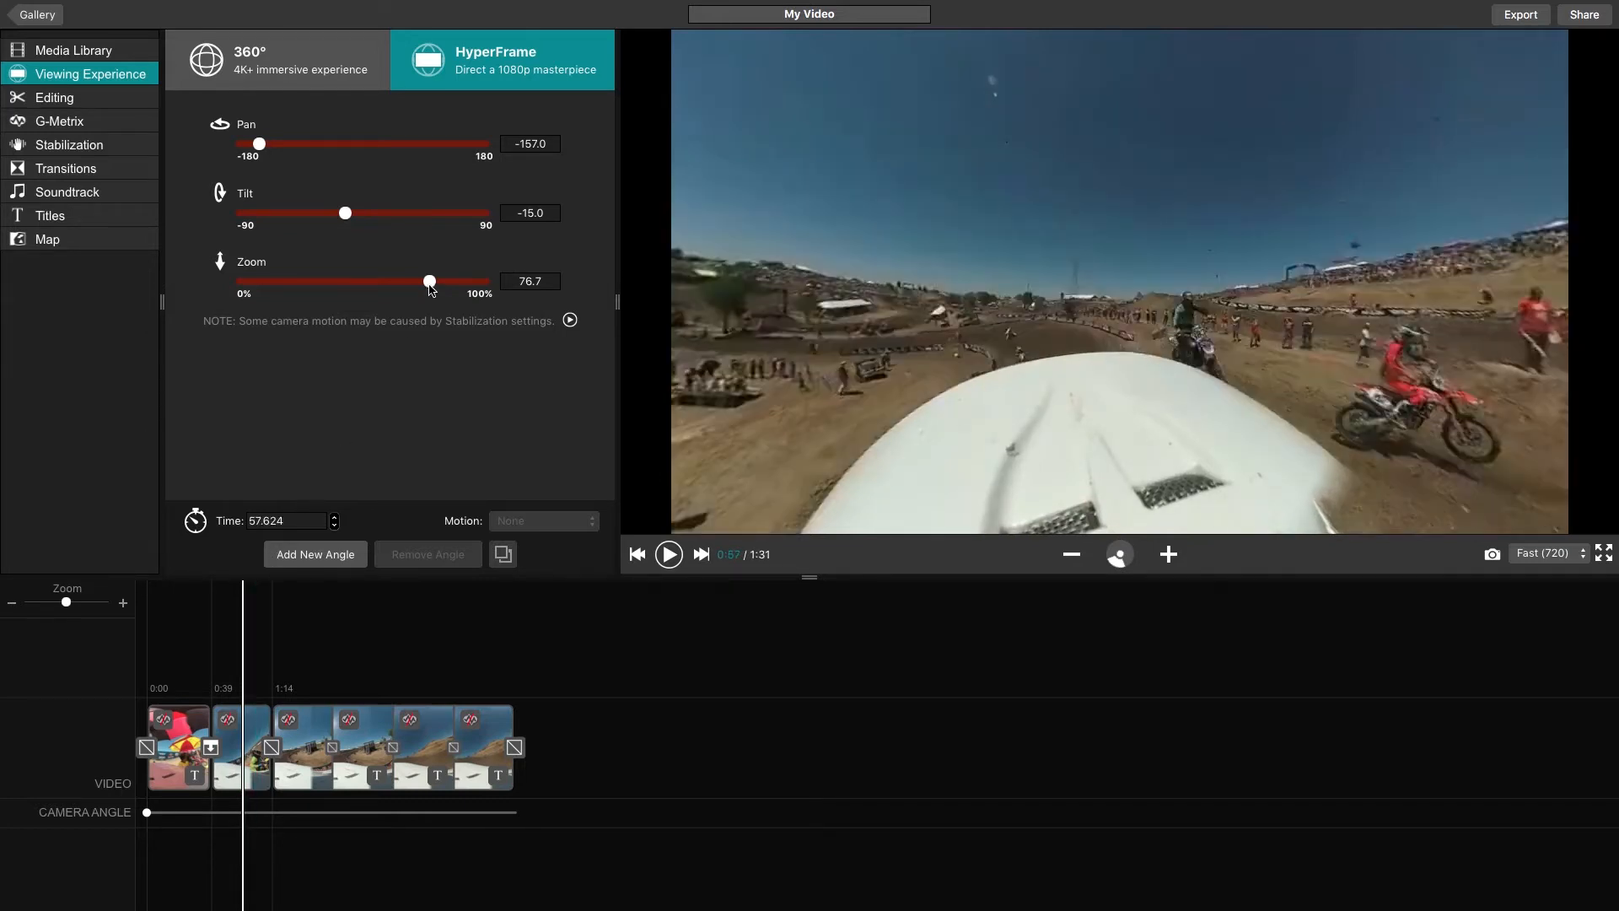
# Zoom fully out and lower the tilt for the next camera angle keyframe.
pyautogui.moveTo(428, 282); pyautogui.dragTo(241, 282)
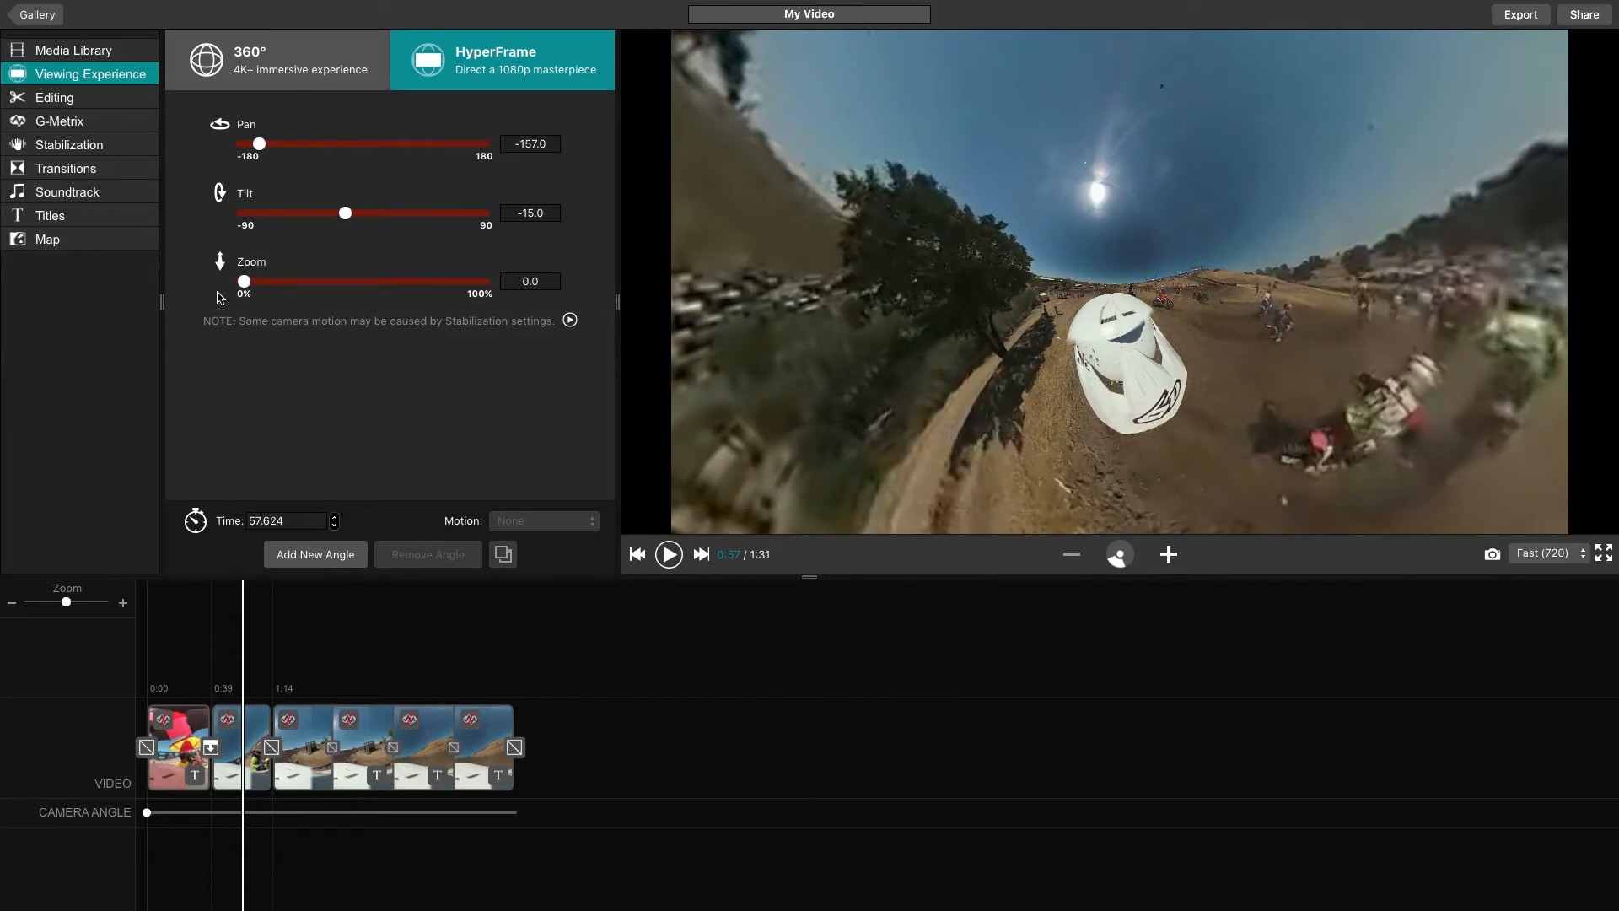
pyautogui.moveTo(347, 218)
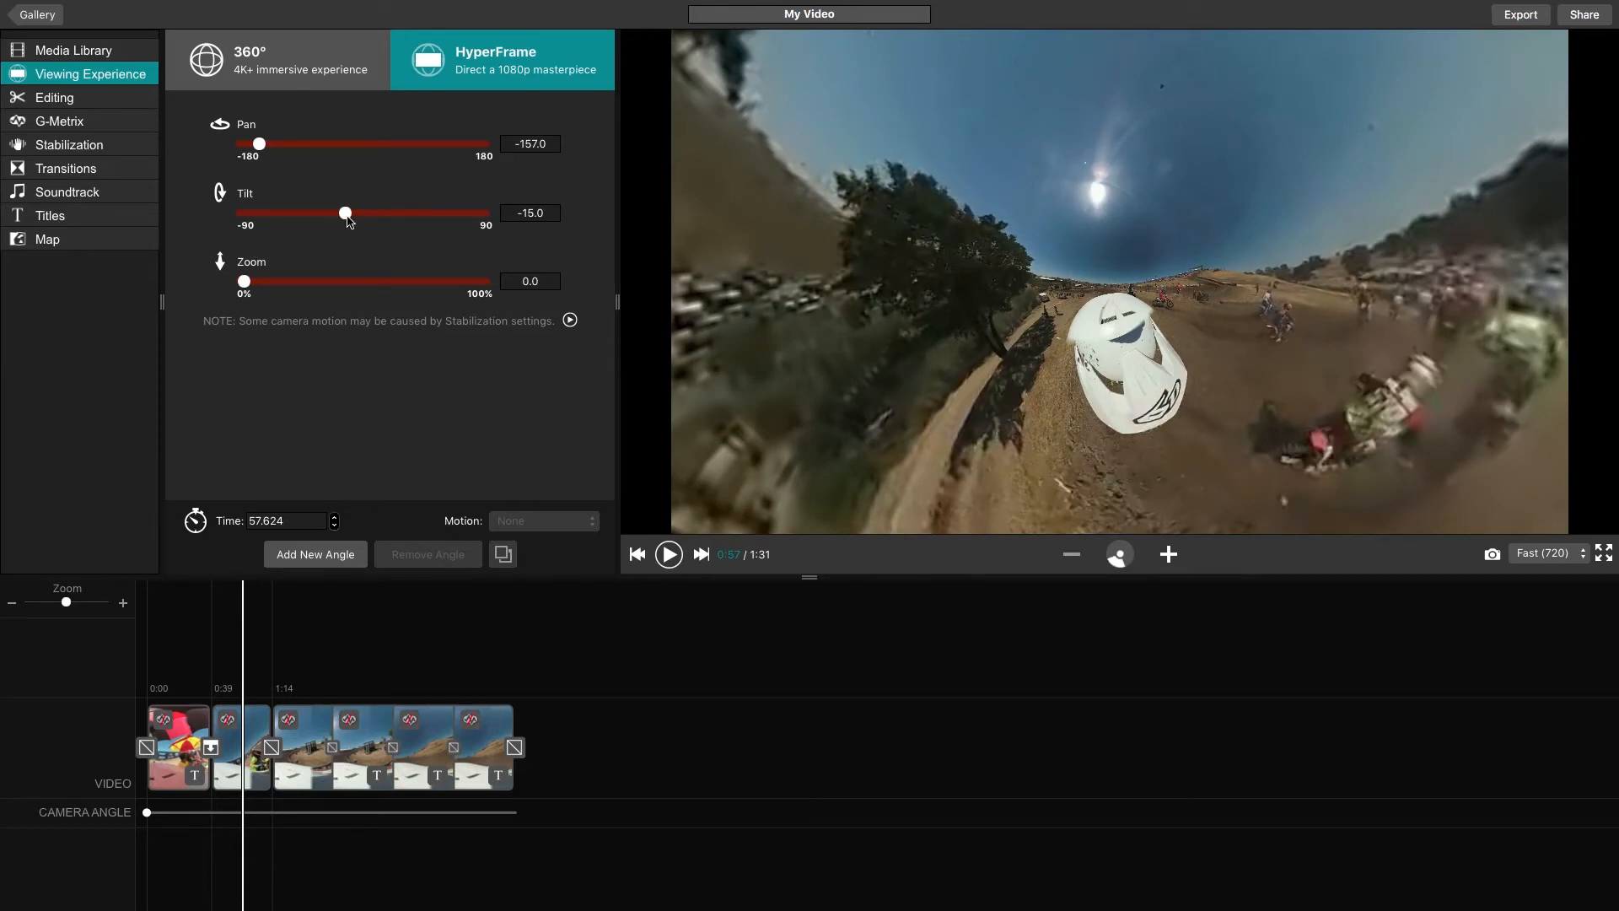
pyautogui.moveTo(344, 212); pyautogui.dragTo(242, 212)
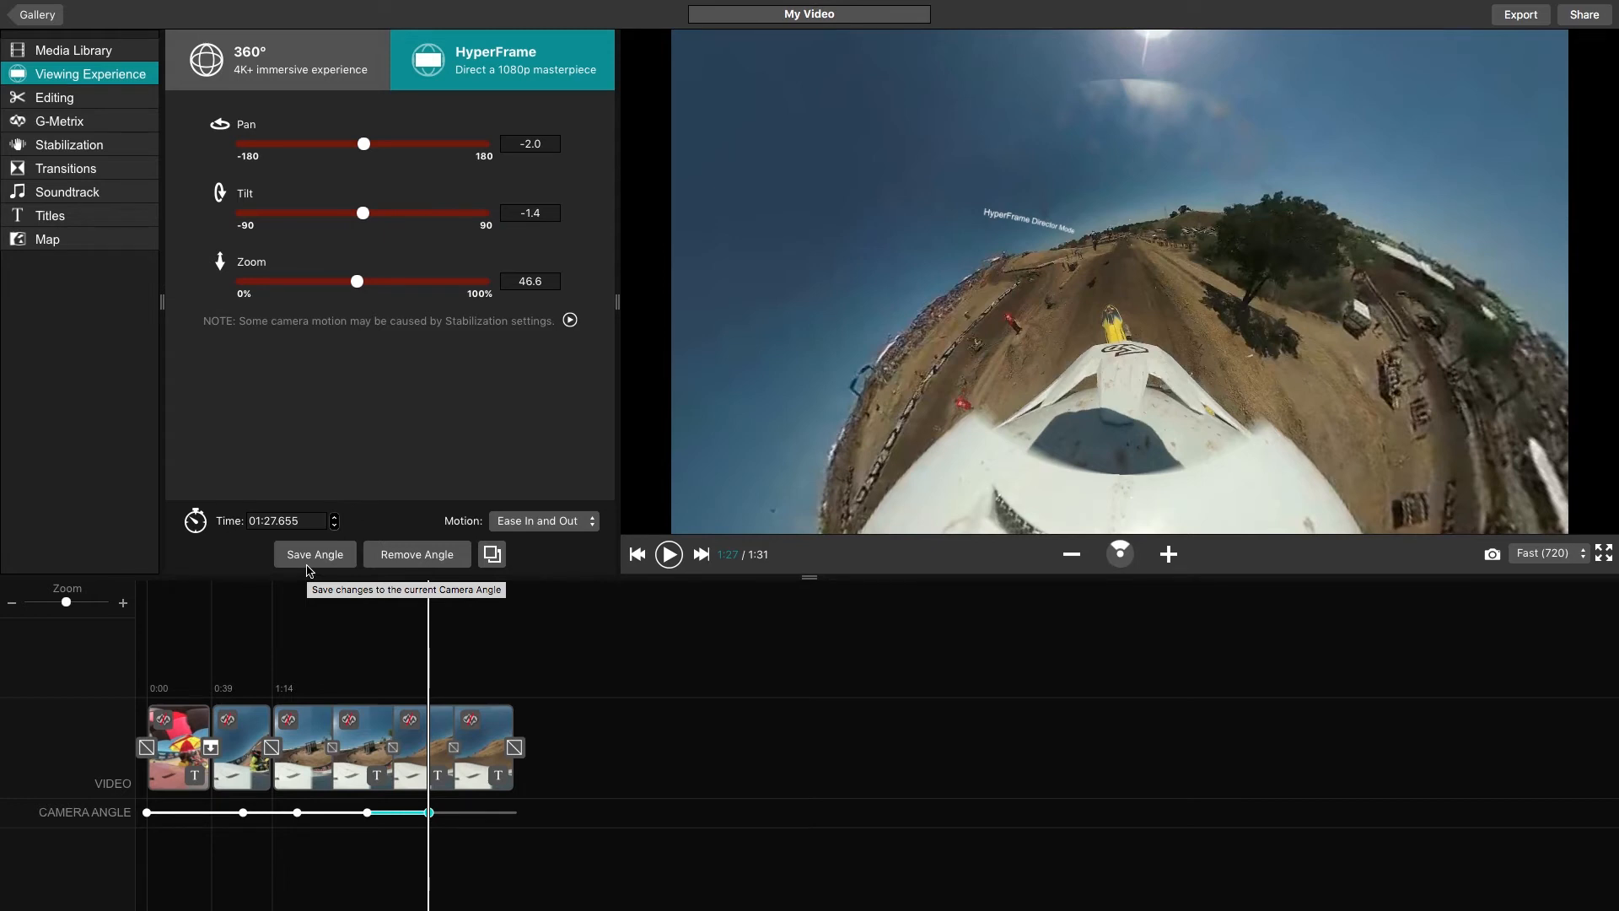
# Save the latest angle, then zoom the 1:15 angle in toward the track ahead.
pyautogui.click(293, 813)
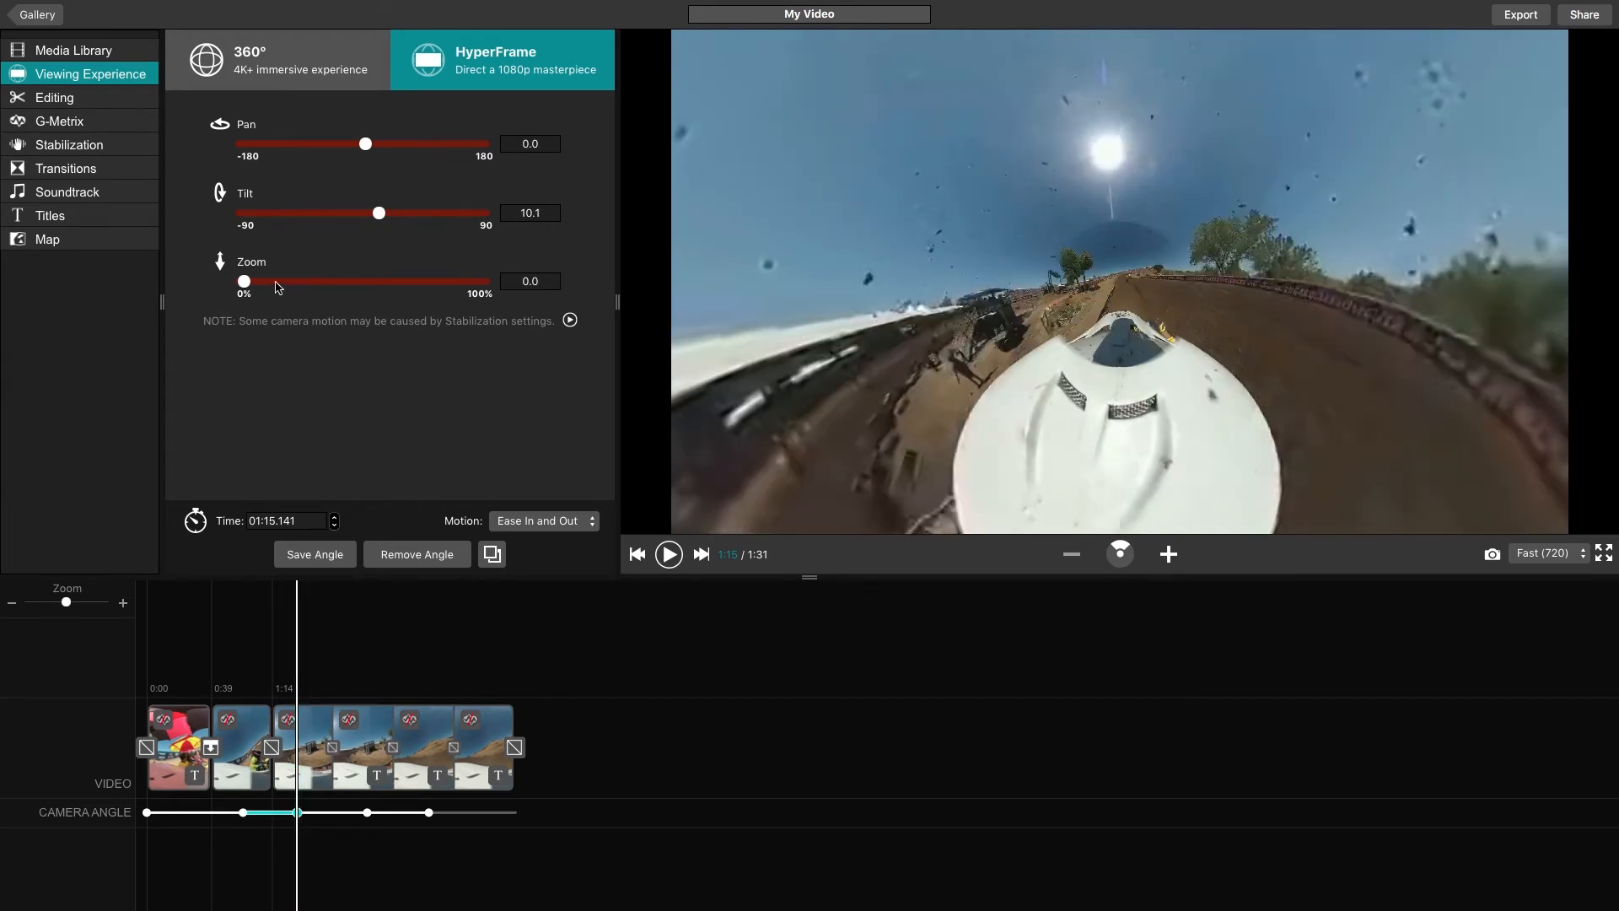
pyautogui.moveTo(243, 282); pyautogui.dragTo(354, 282)
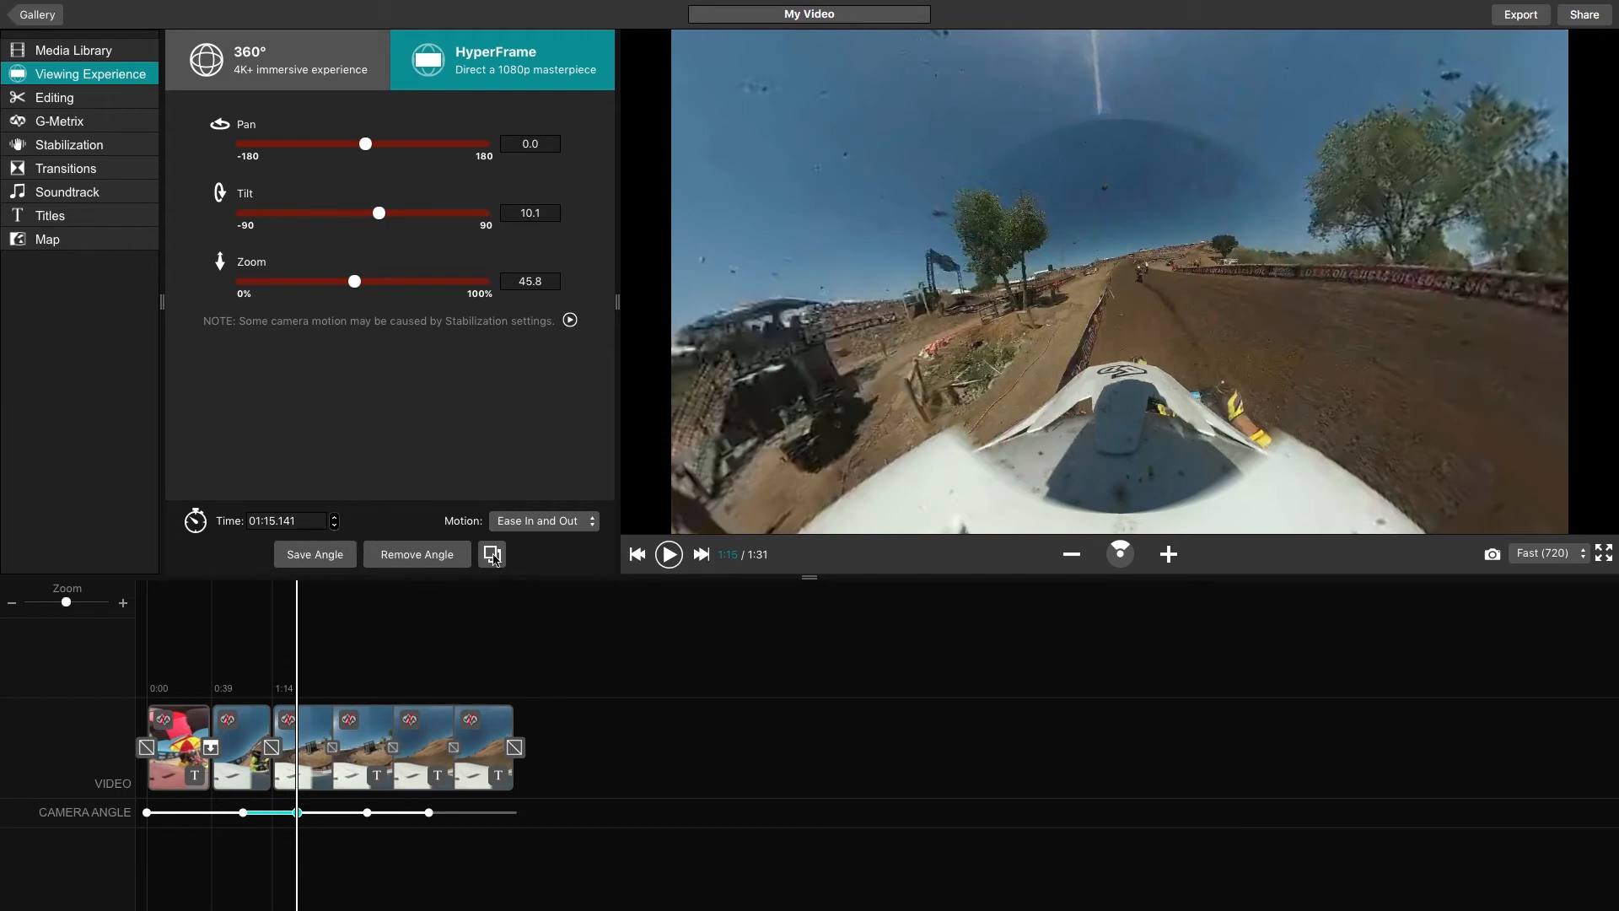
pyautogui.moveTo(492, 554)
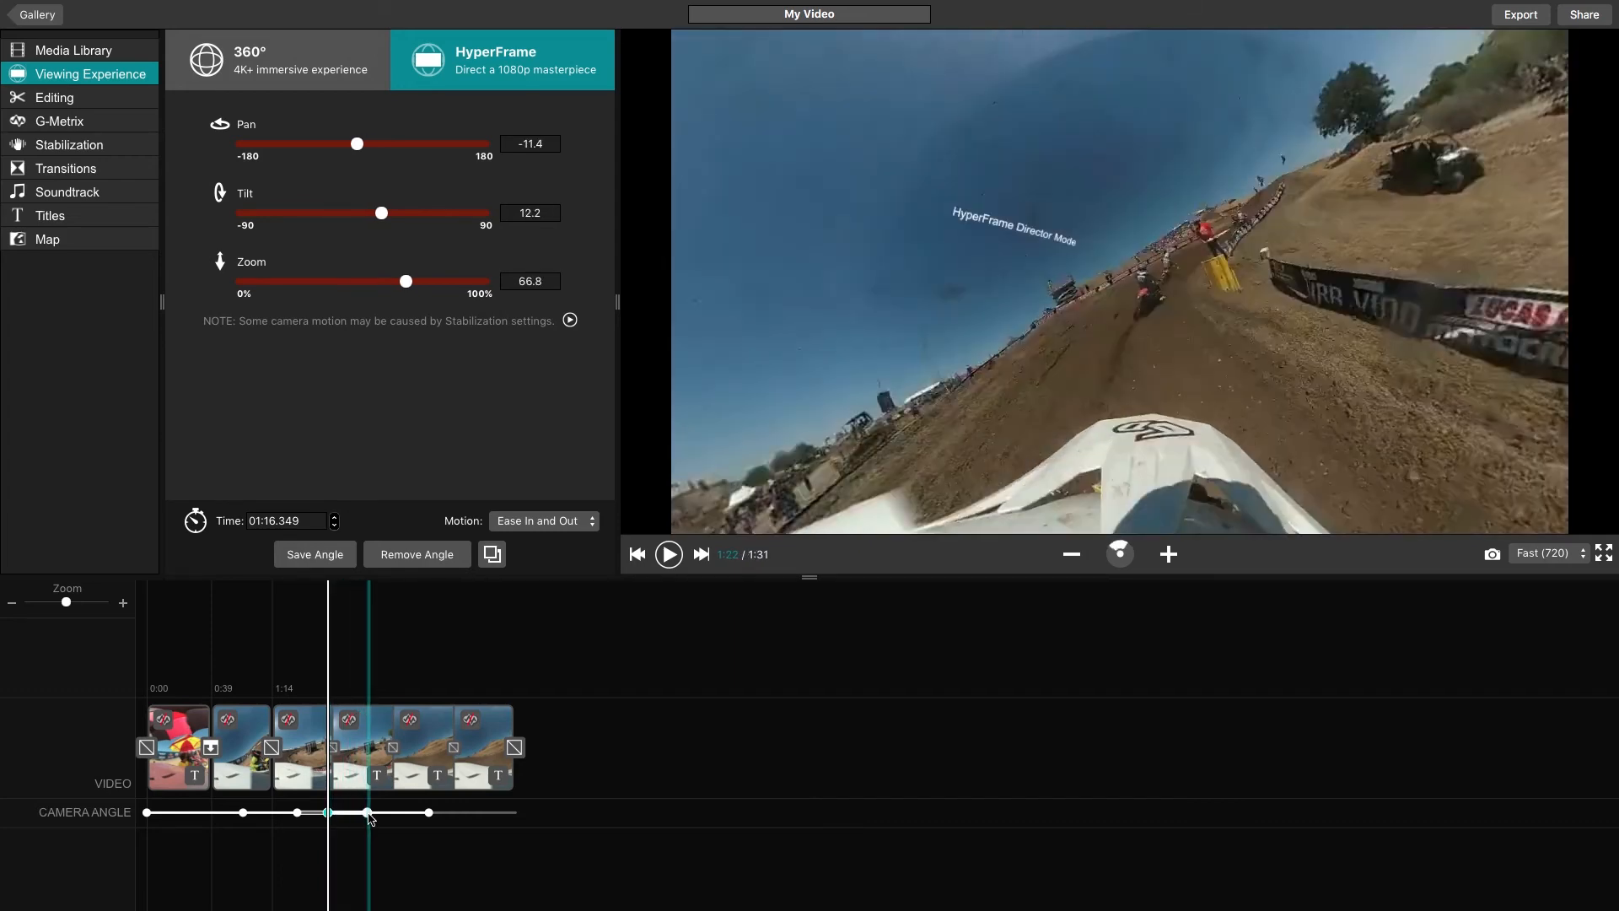
# Set the 1:22 angle's Motion to None and move the playhead later on the ruler.
pyautogui.click(541, 521)
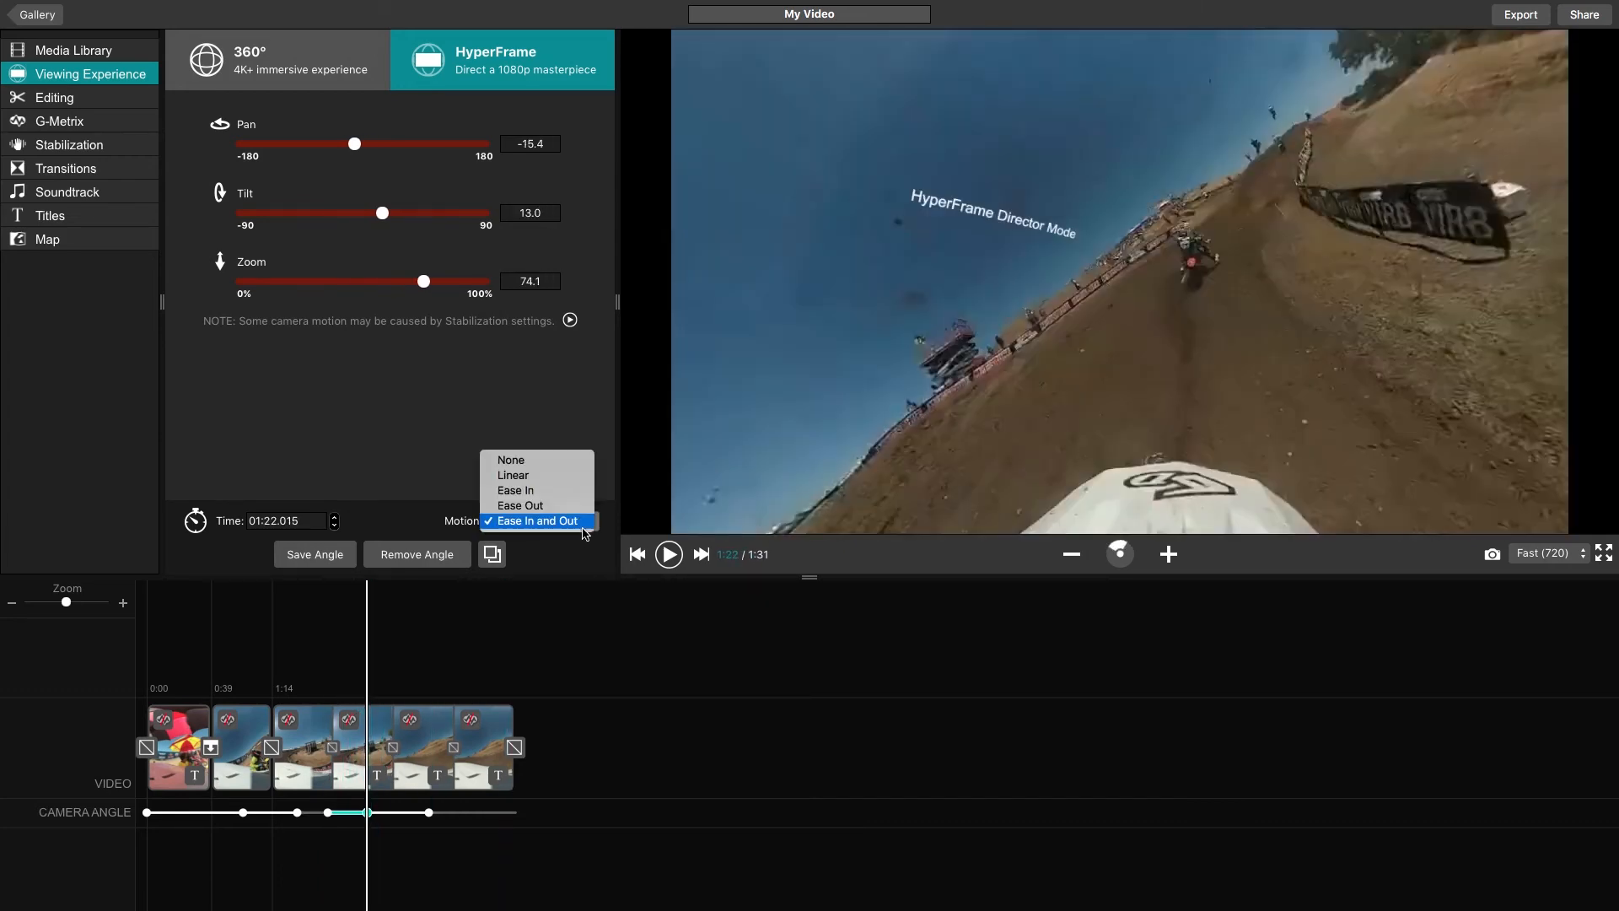
pyautogui.moveTo(536, 489)
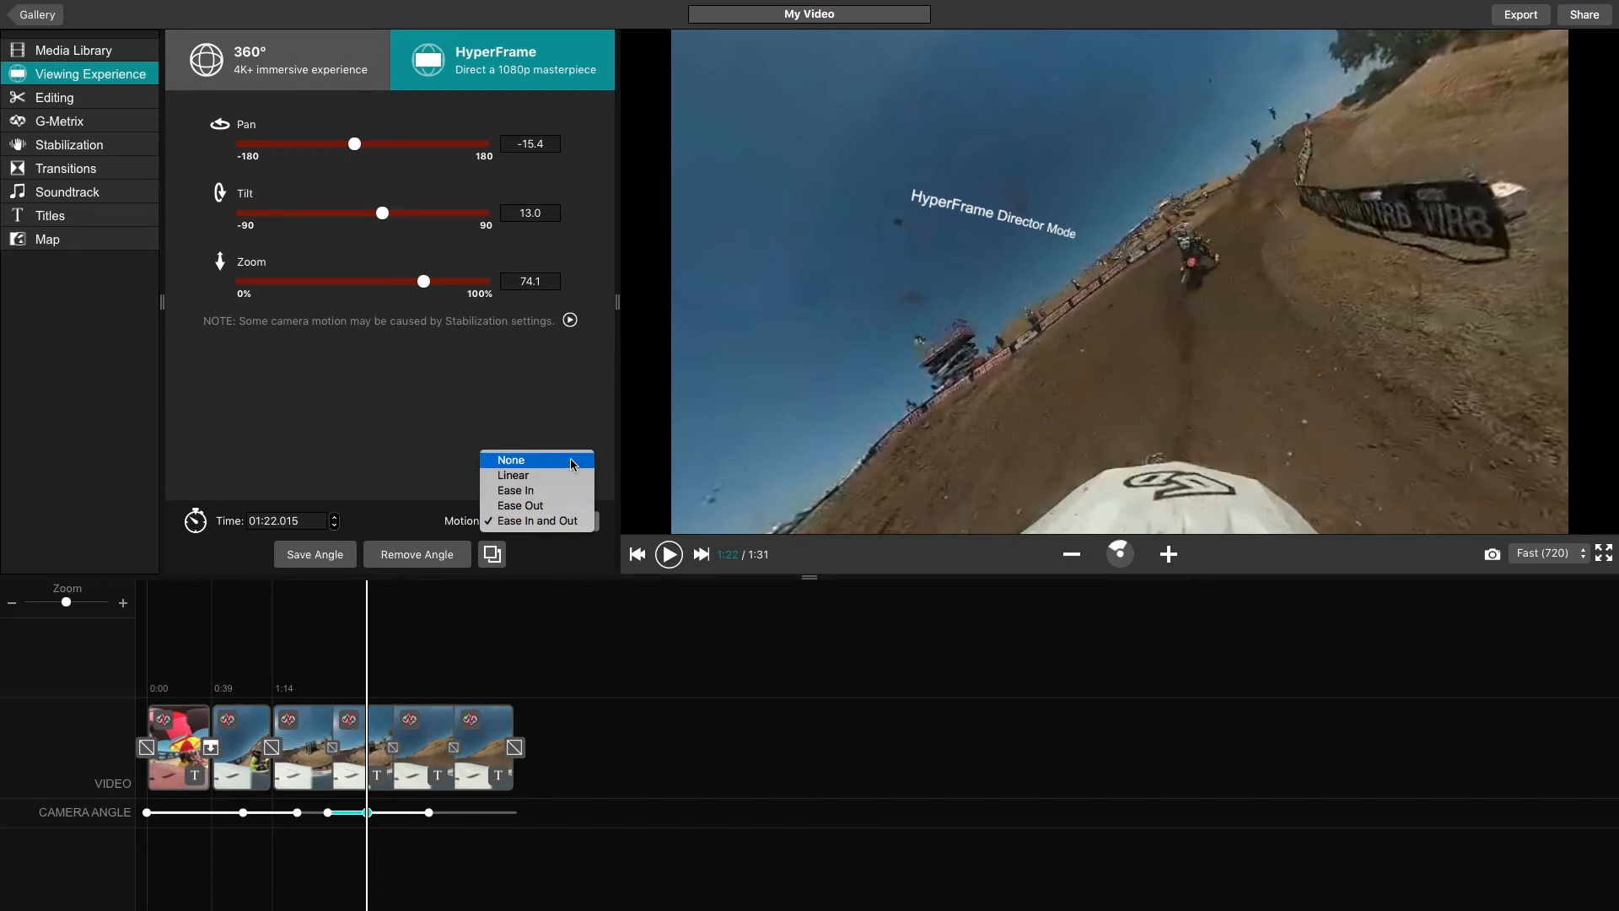
pyautogui.click(509, 459)
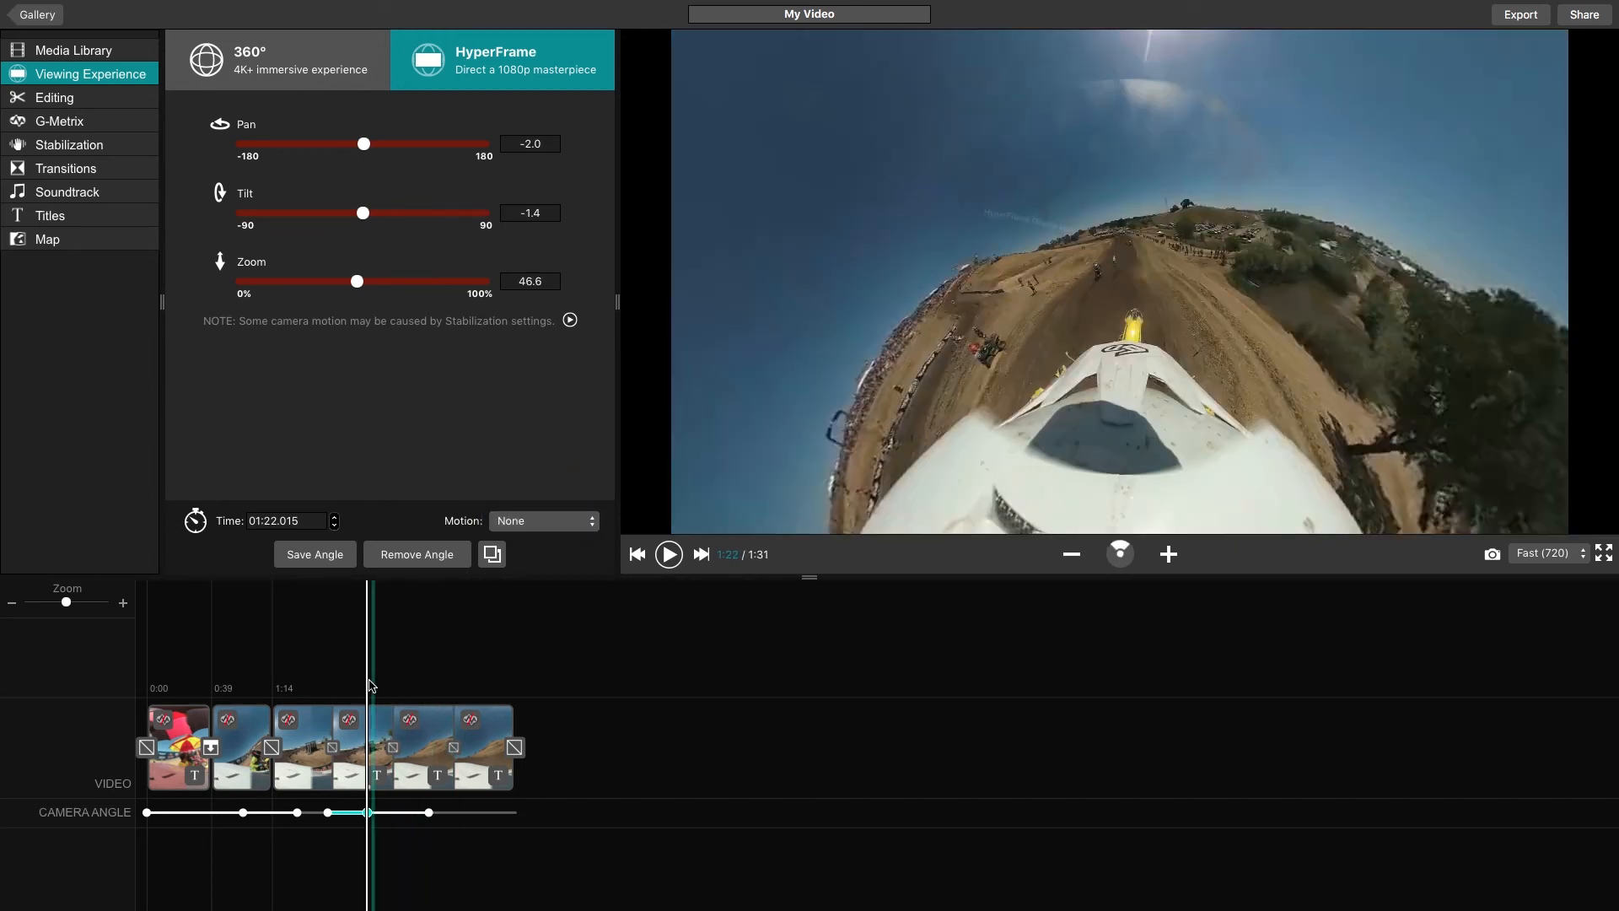
pyautogui.click(668, 553)
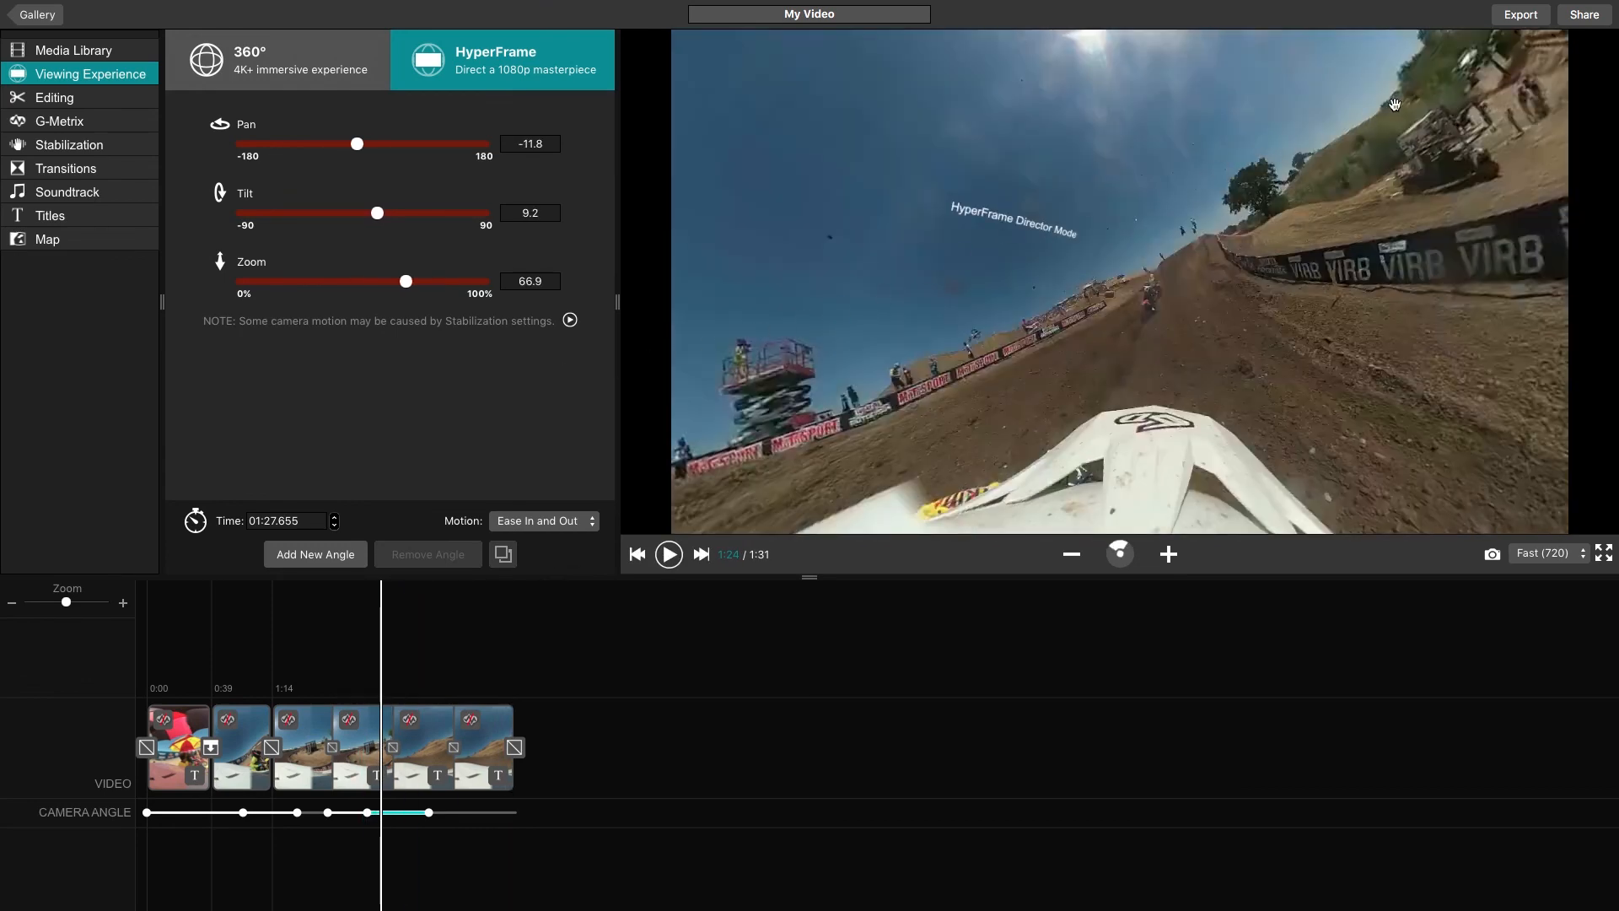
# Bring up the Video Export screen showing HyperFrame MP4 at 1080p, 30 FPS, High quality.
pyautogui.click(1520, 15)
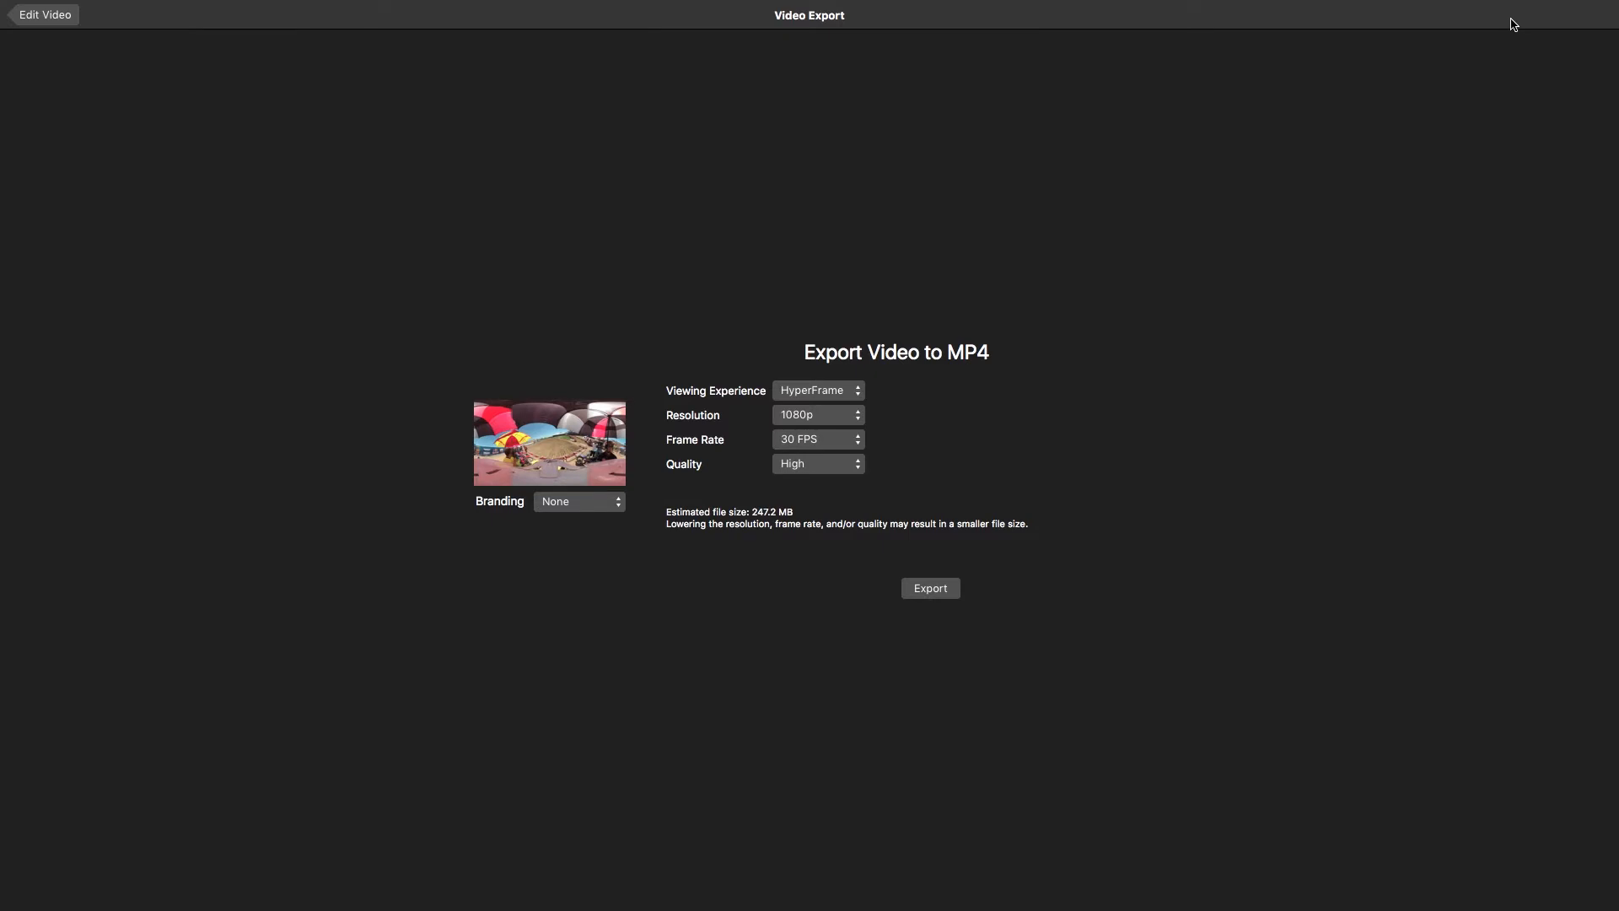
pyautogui.moveTo(955, 587)
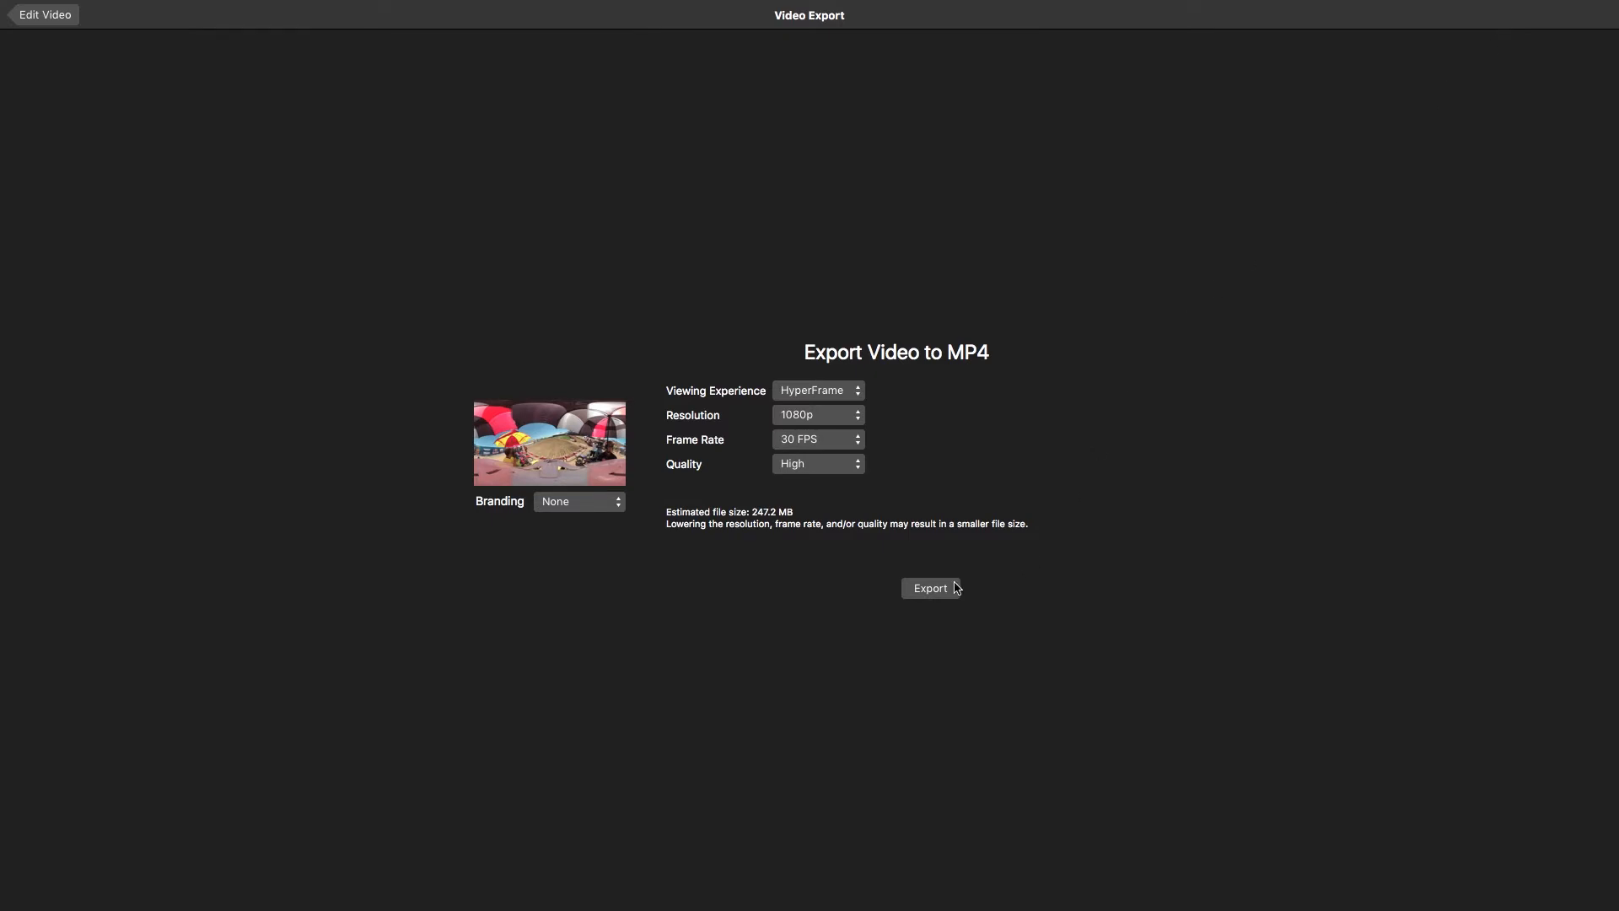